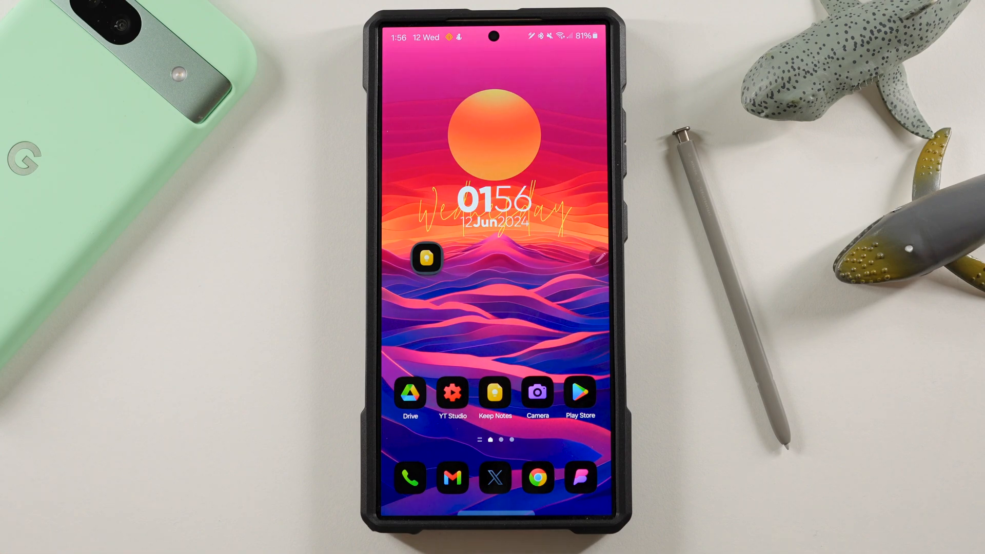
# Step: Launch Chrome from the dock, landing on the sammyguru.com tutorials page
pyautogui.click(427, 259)
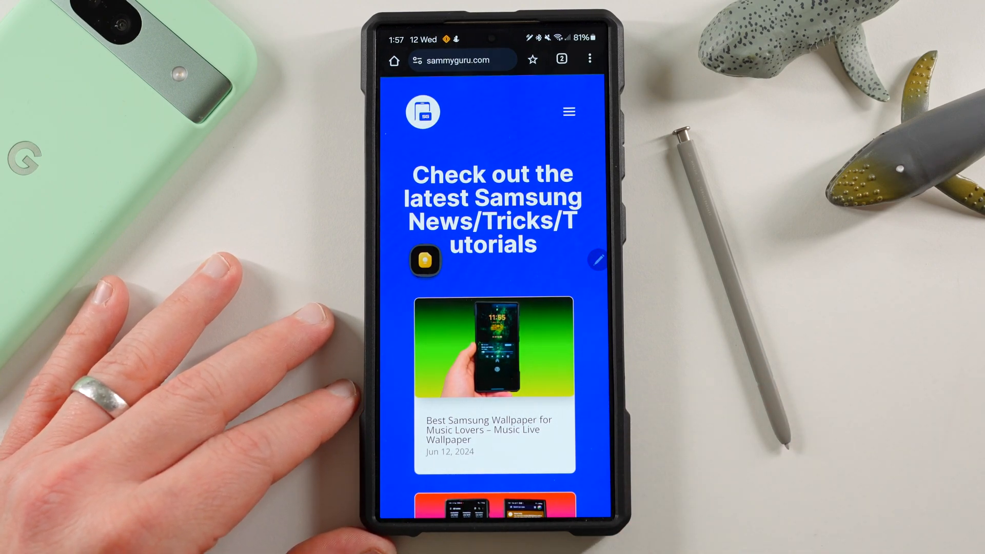
# Step: Scroll through the Samsung Notes vs Google Keep comparison article and a preorder page
pyautogui.scroll(-3)
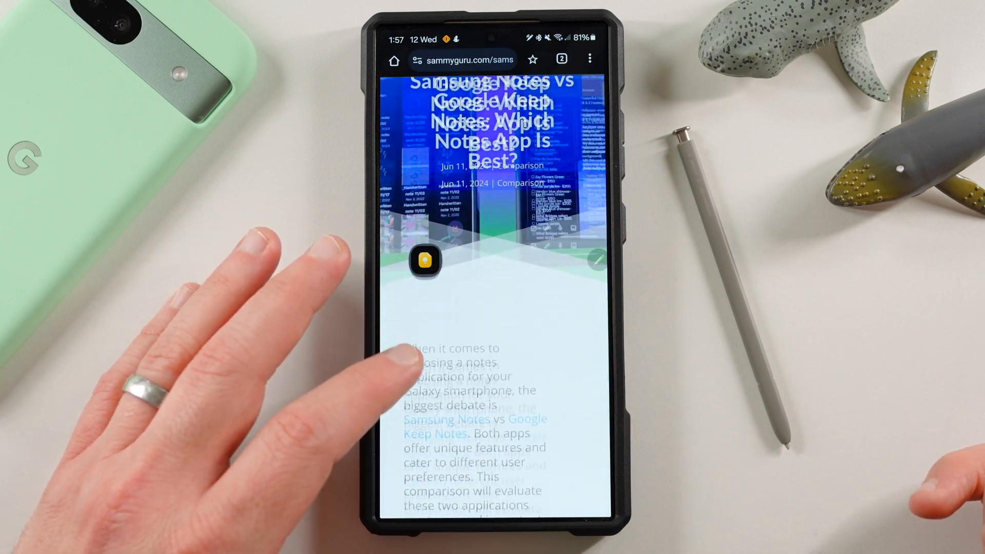
pyautogui.scroll(3)
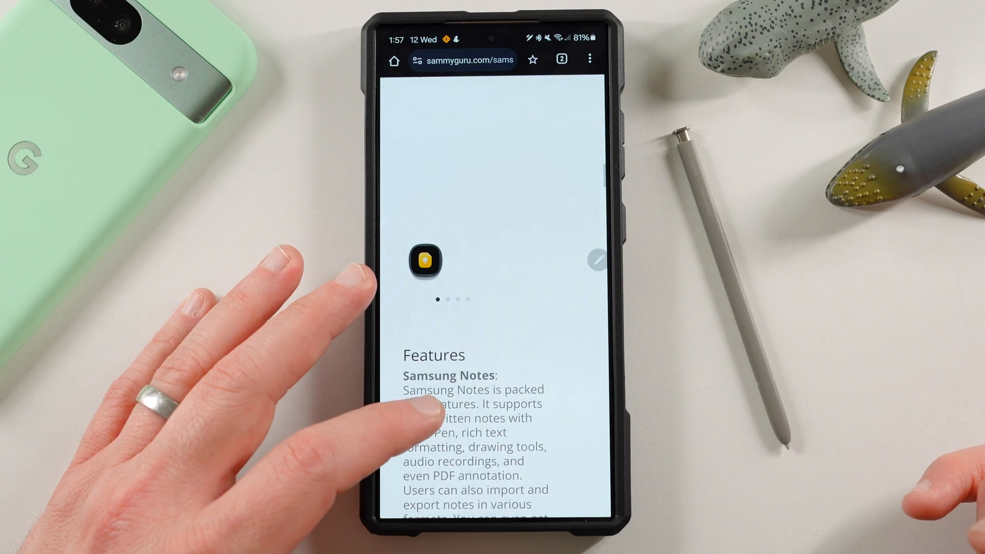
pyautogui.scroll(3)
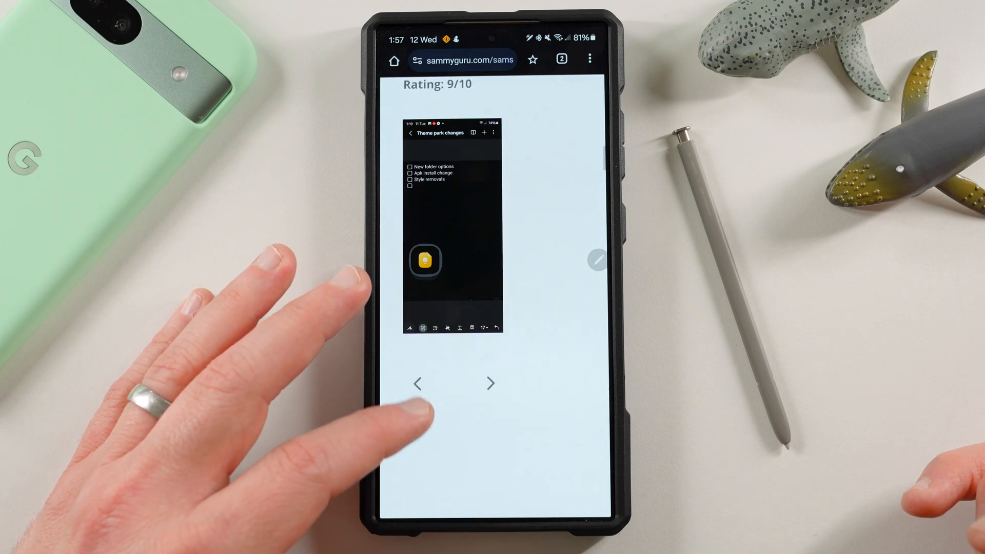
pyautogui.scroll(3)
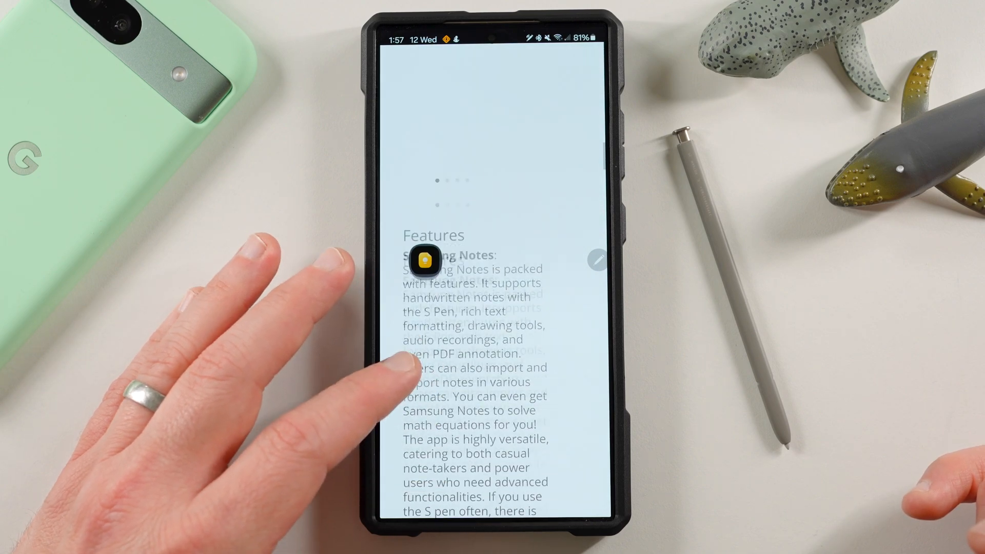
pyautogui.scroll(3)
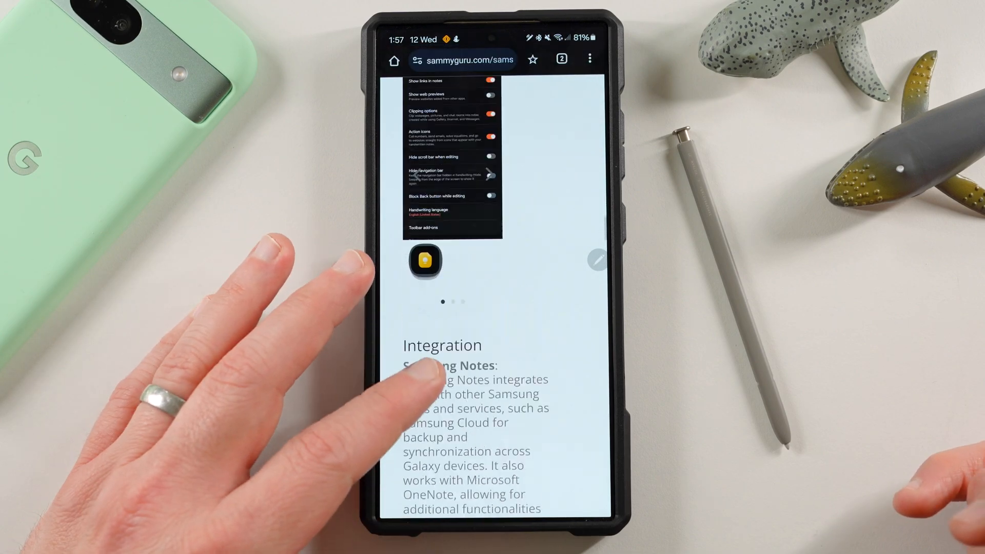
pyautogui.scroll(3)
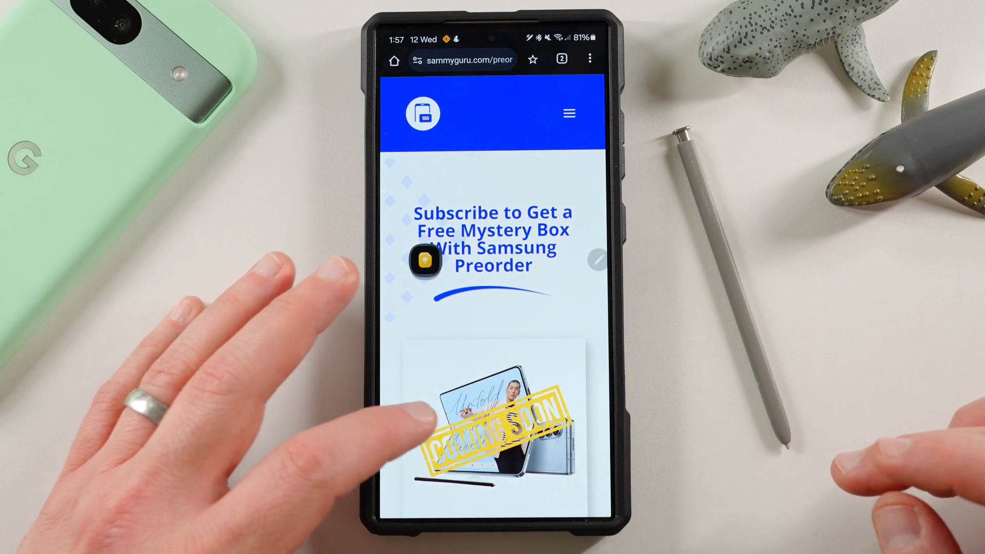
pyautogui.scroll(3)
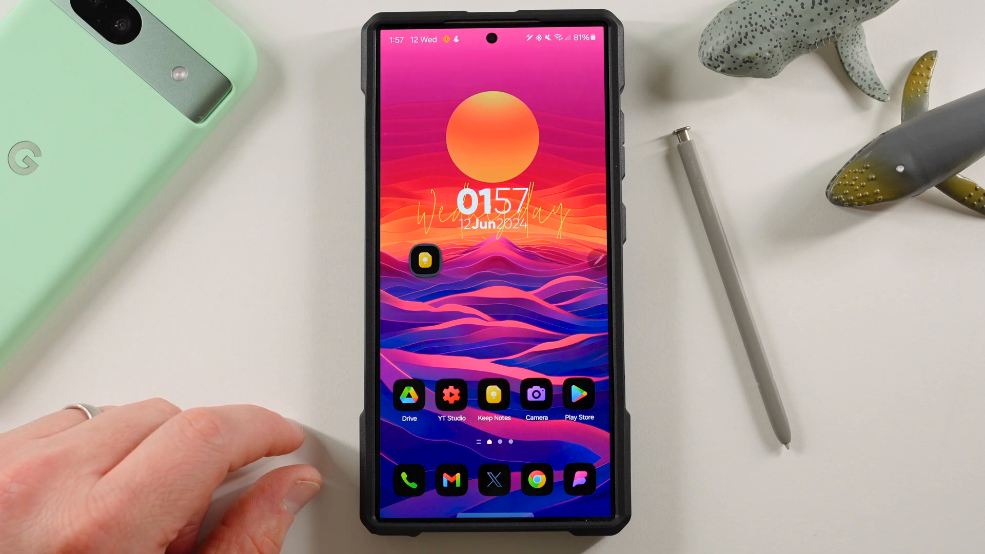
pyautogui.moveTo(188, 452)
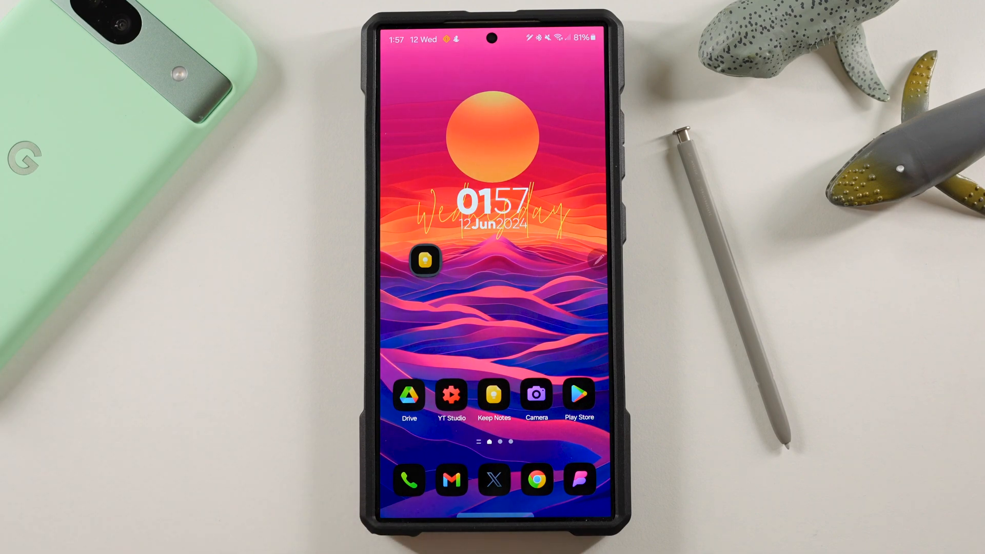
# Step: Launch Keep Notes so it appears as a floating pop-up over the home screen
pyautogui.click(426, 261)
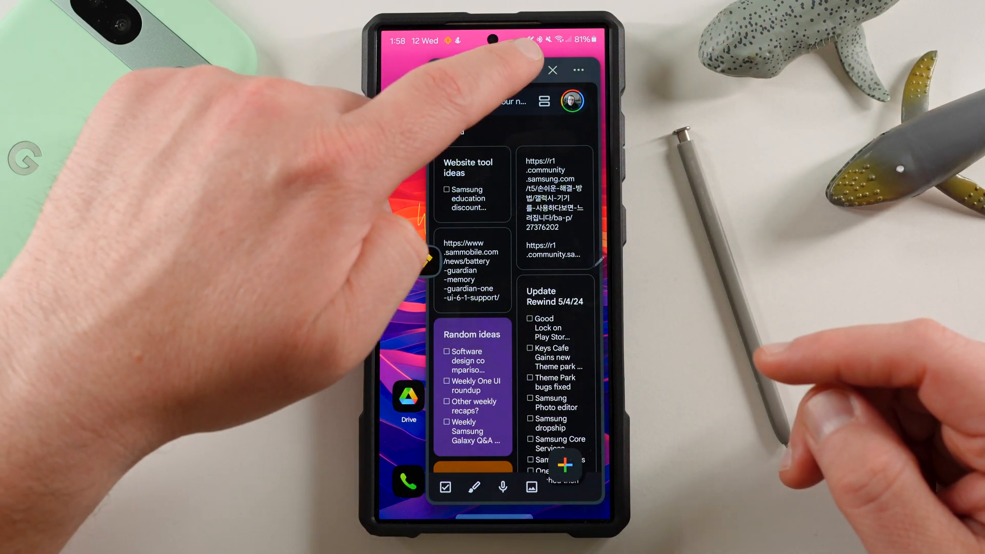
# Step: Expand Keep to full screen and switch the notes to a two-column grid layout
pyautogui.click(552, 70)
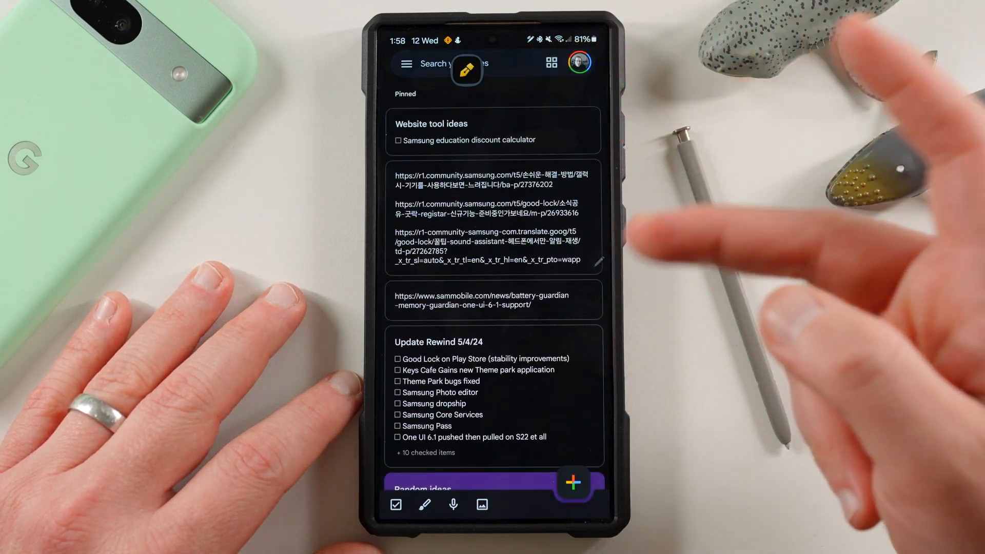
pyautogui.click(551, 63)
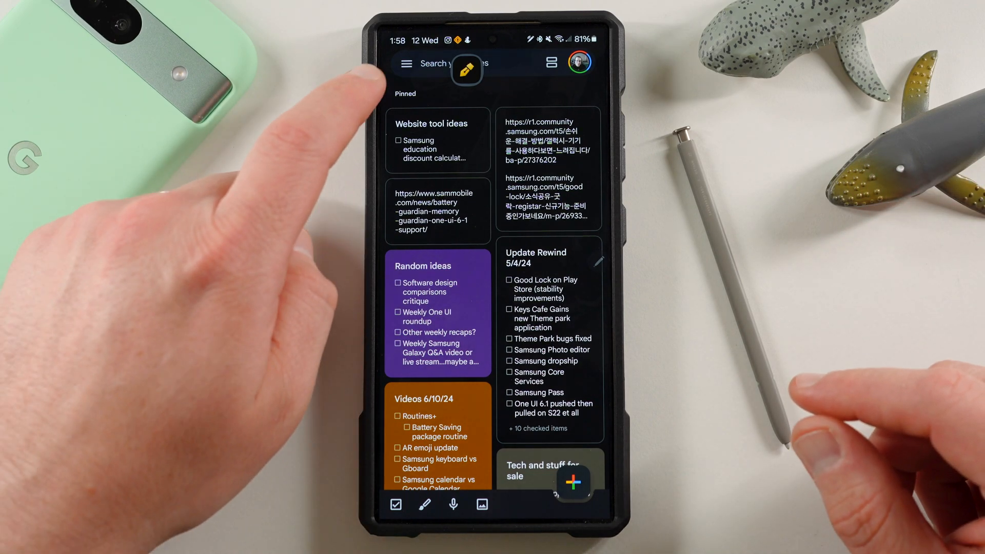
# Step: Reach Keep's Settings page from the navigation drawer
pyautogui.click(406, 63)
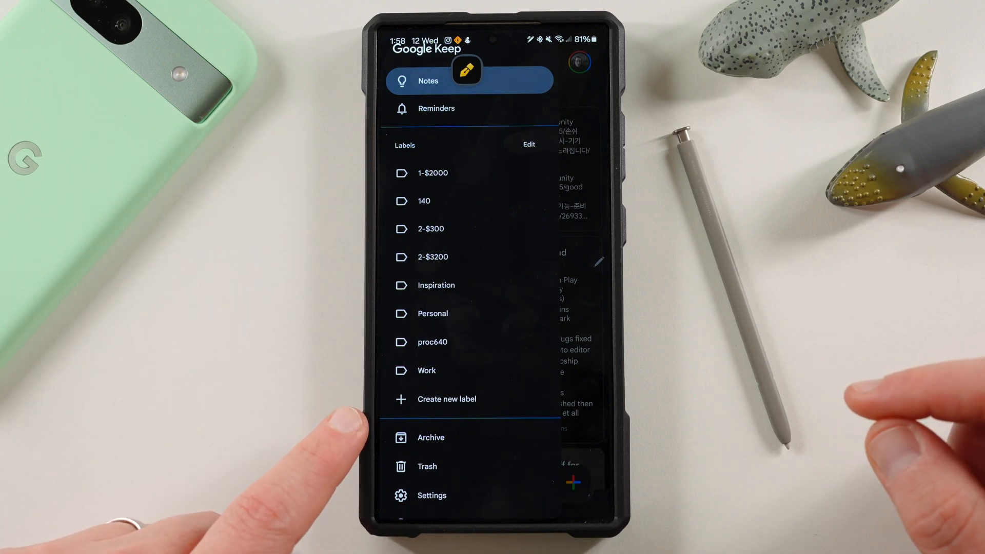
pyautogui.moveTo(690, 426)
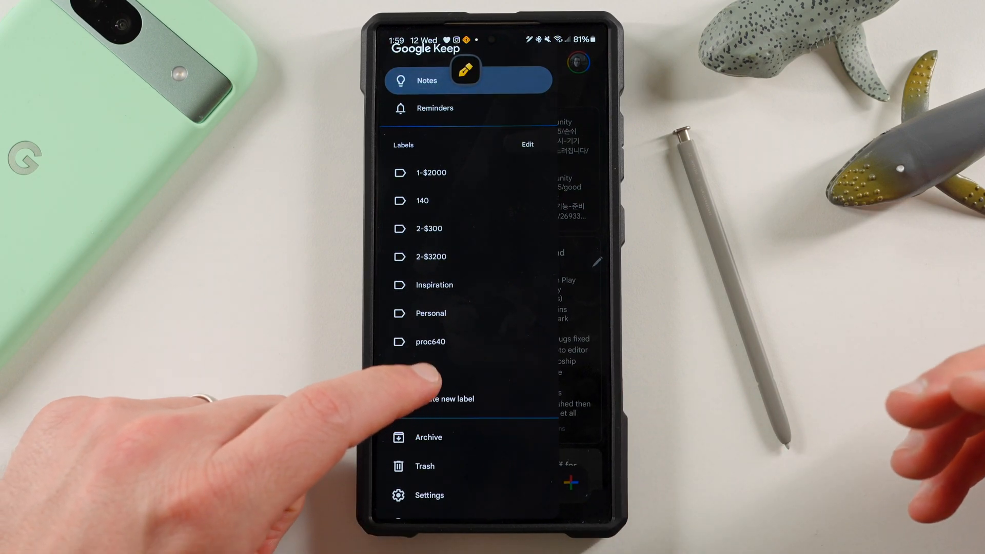
pyautogui.scroll(3)
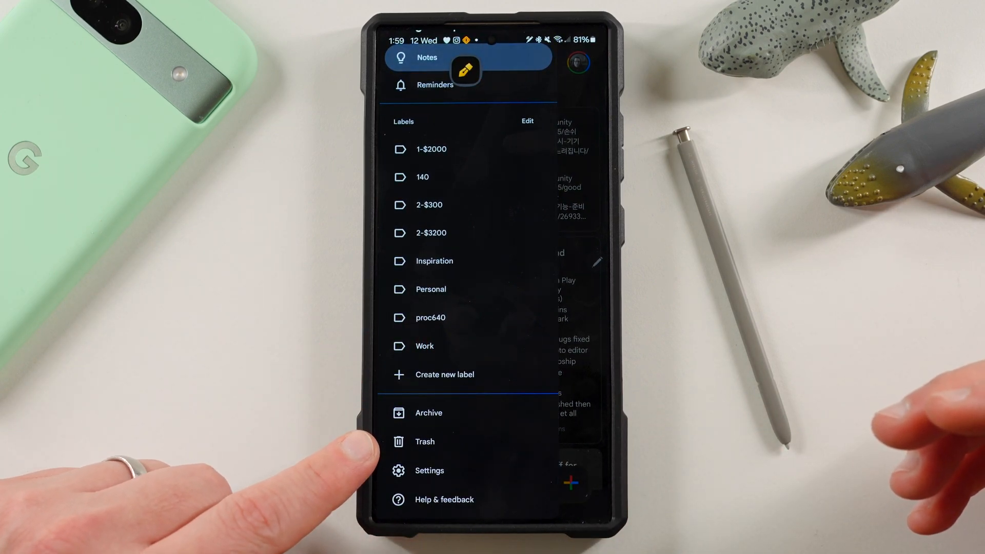
pyautogui.click(429, 471)
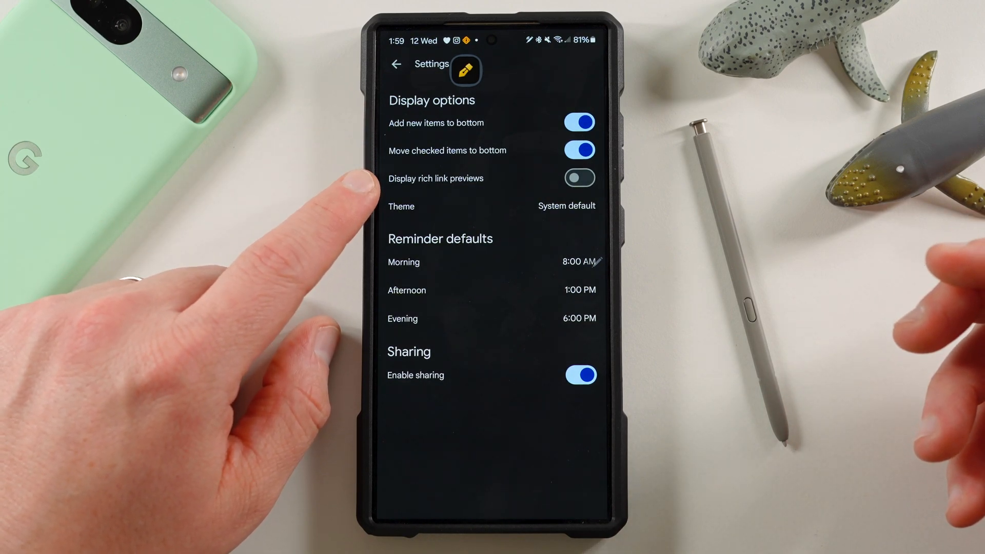
# Step: Enable Display rich link previews, return to the list and start a new blank text note
pyautogui.click(579, 177)
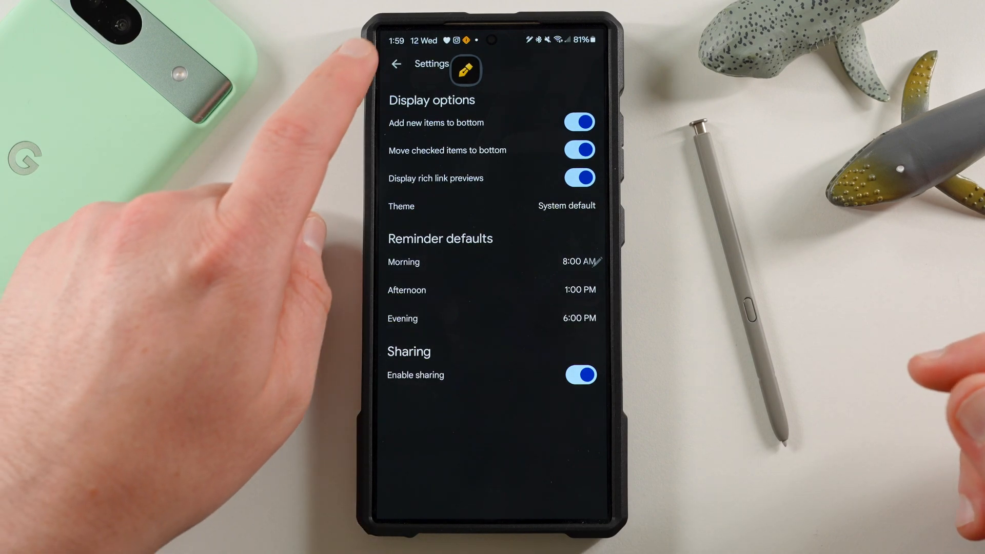
pyautogui.click(396, 63)
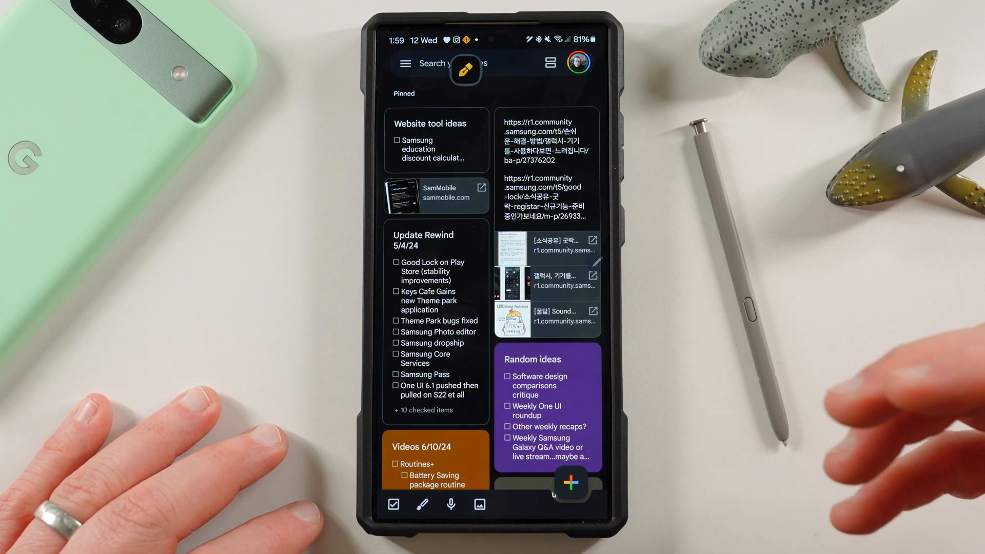
pyautogui.click(405, 63)
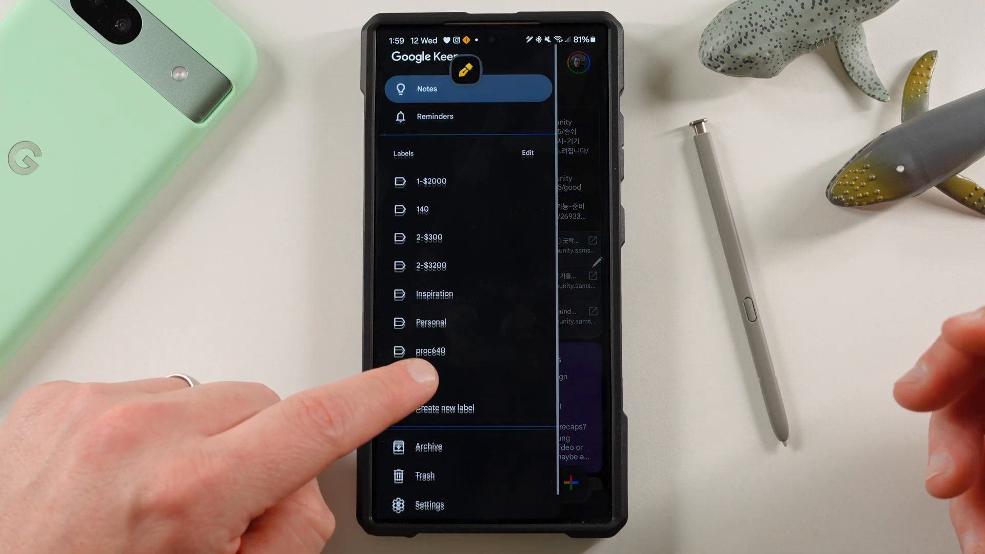
pyautogui.scroll(3)
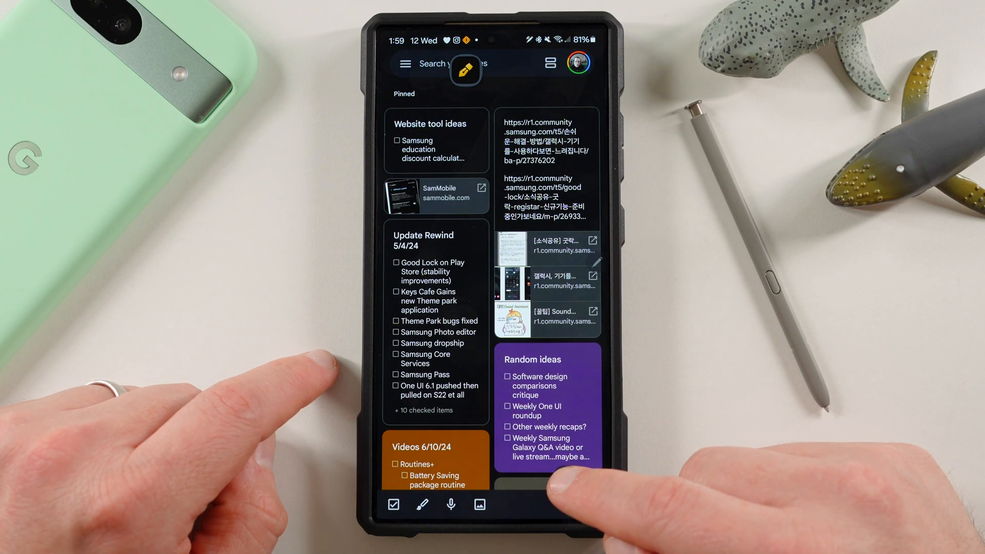
pyautogui.click(466, 71)
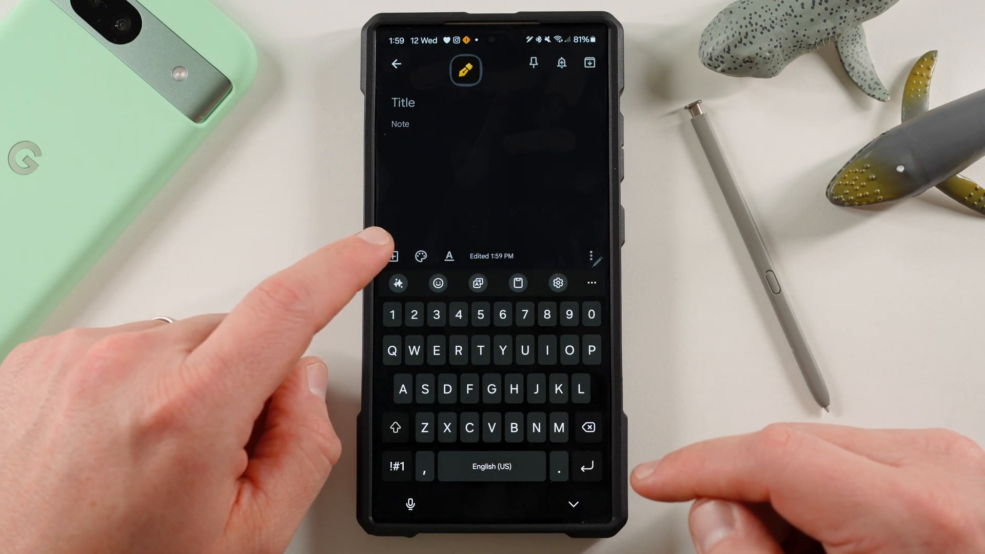
# Step: Discard the empty note, start another and view its Color and Background choices
pyautogui.click(393, 256)
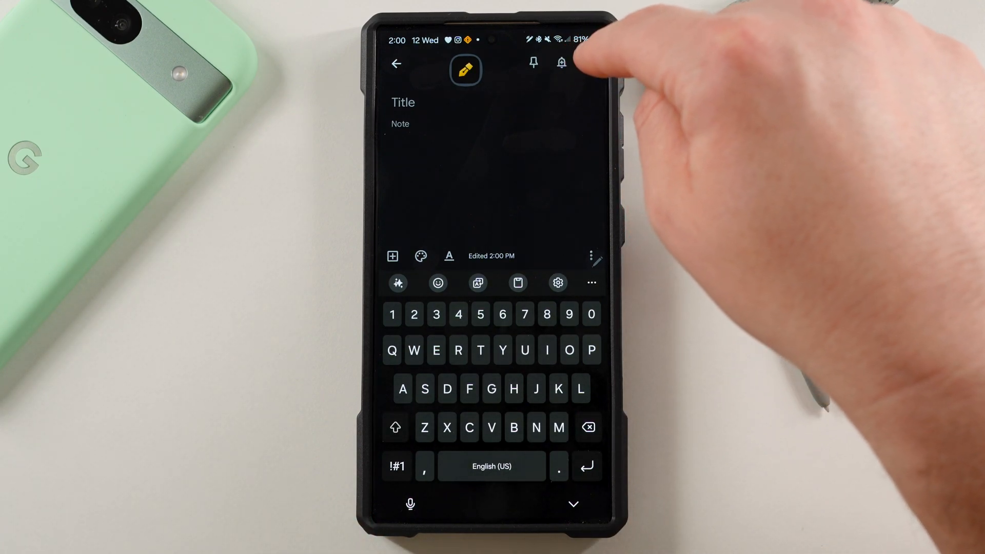
pyautogui.click(396, 63)
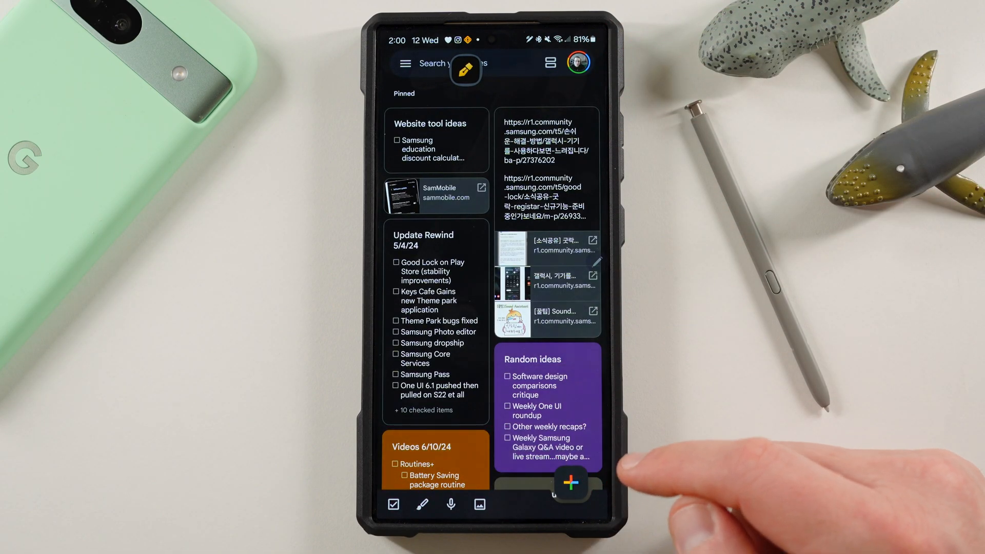
pyautogui.click(571, 484)
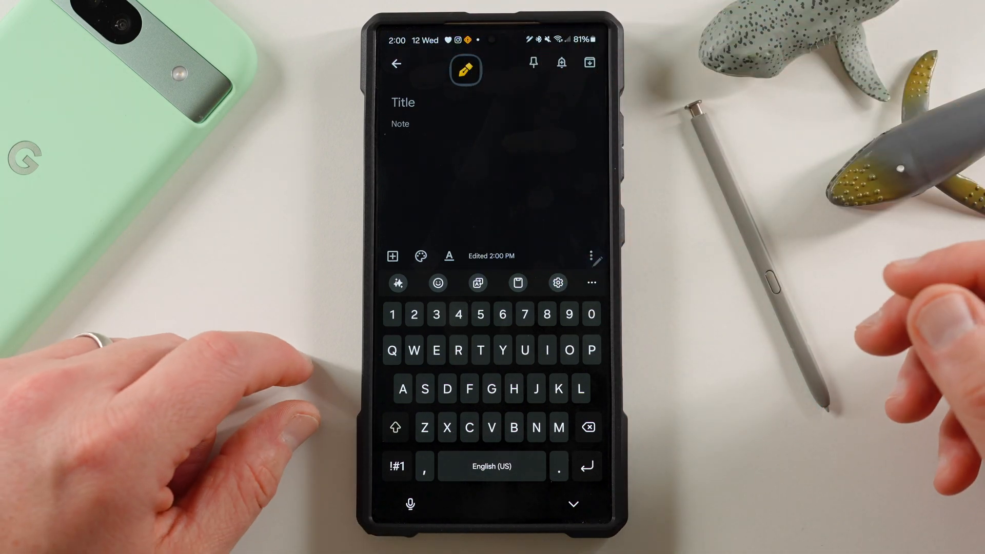
pyautogui.click(421, 256)
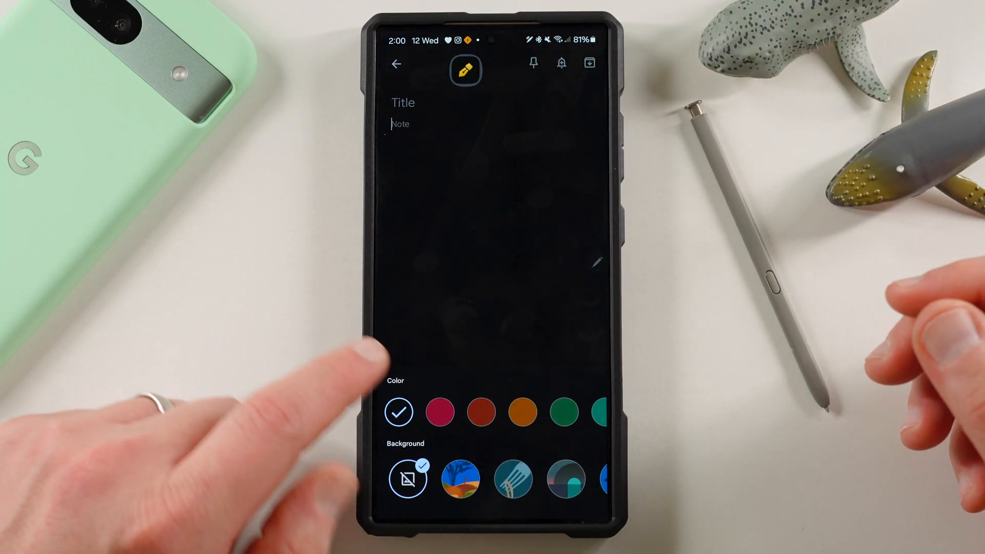
pyautogui.click(440, 411)
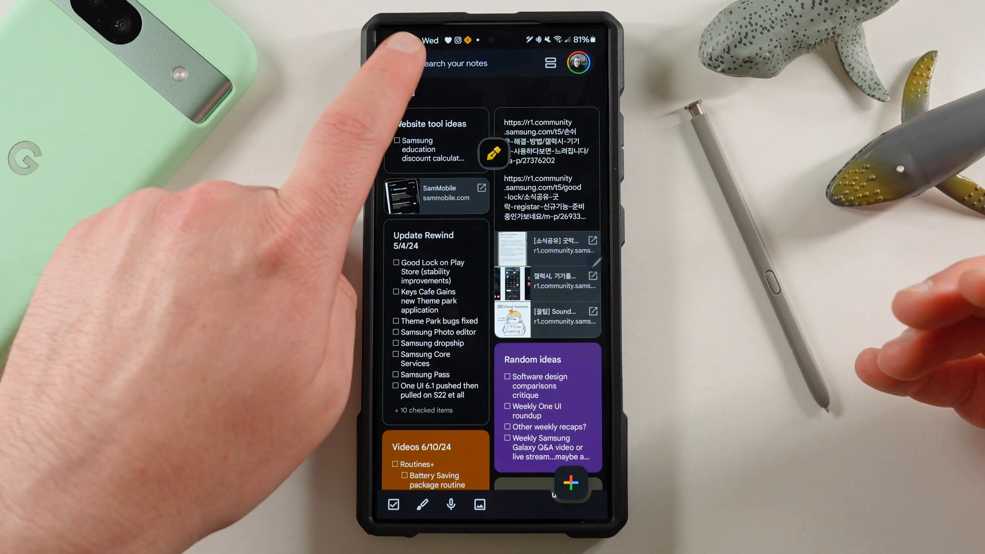
# Step: Visit Settings from the drawer again, ending on the Update Rewind 5/4/24 checklist note
pyautogui.click(550, 62)
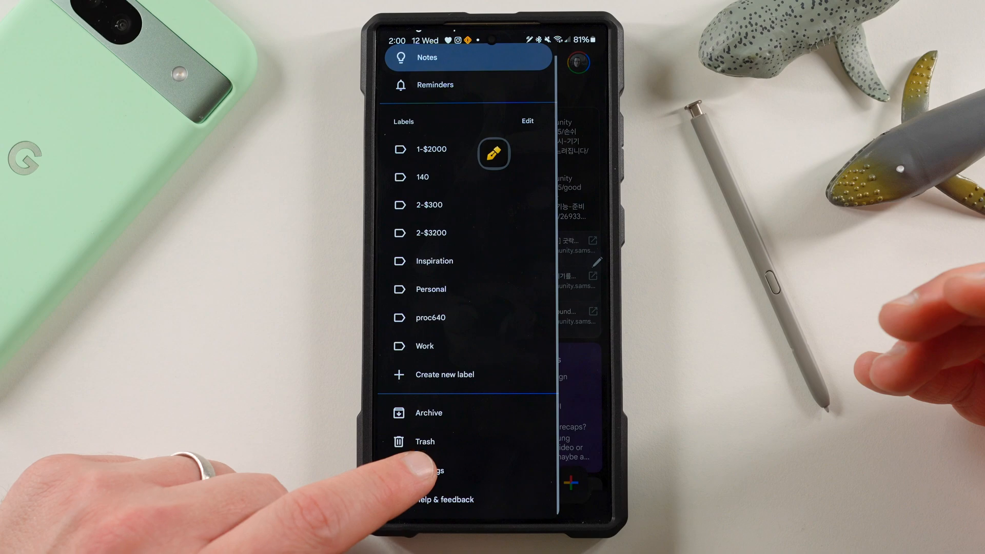
pyautogui.click(429, 471)
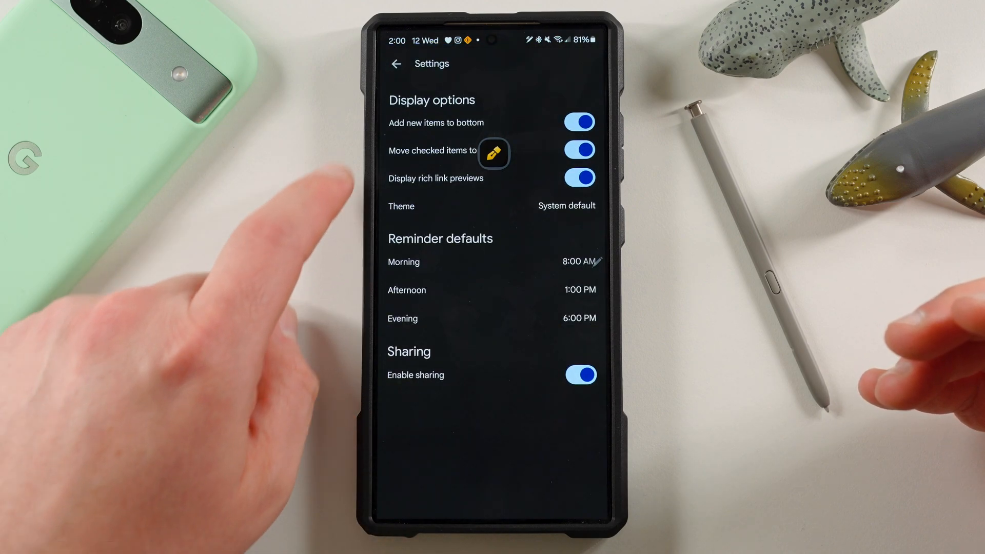
pyautogui.click(396, 63)
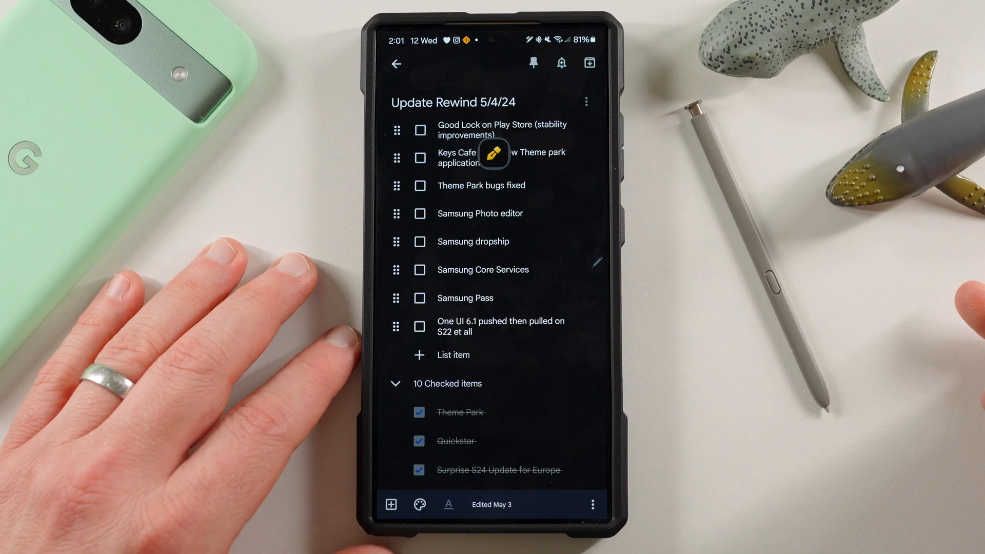
# Step: Leave the checklist note, dismiss the account switcher and exit a new image note before Samsung Notes appears
pyautogui.click(396, 63)
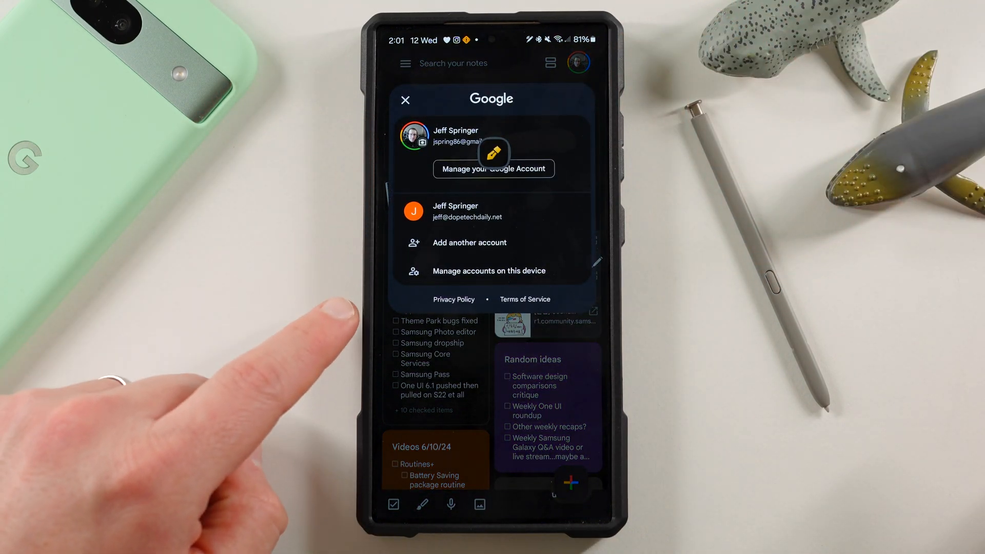
pyautogui.click(405, 100)
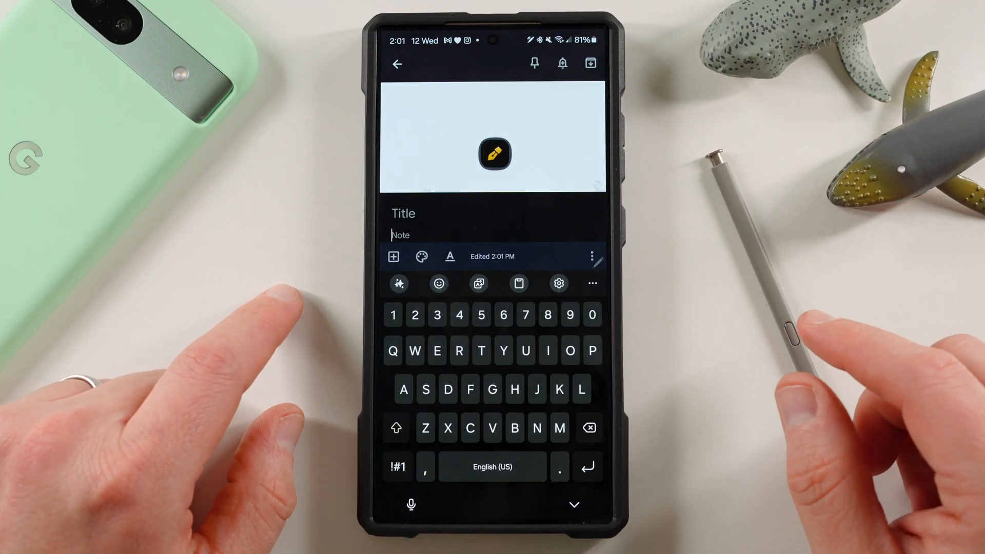
pyautogui.click(396, 63)
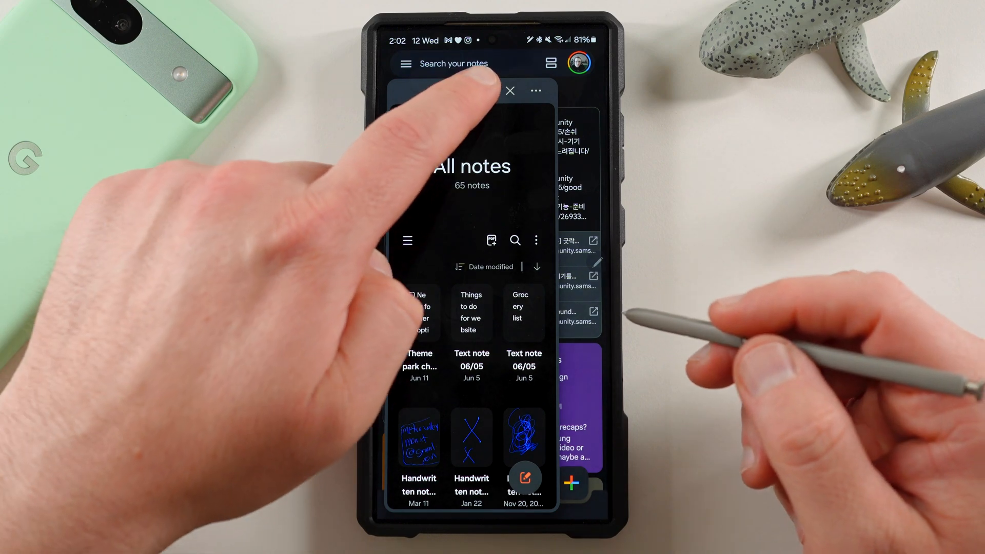
# Step: Bring Samsung Notes full screen and change the view from thumbnails to a plain list via the three-dot menu
pyautogui.click(510, 90)
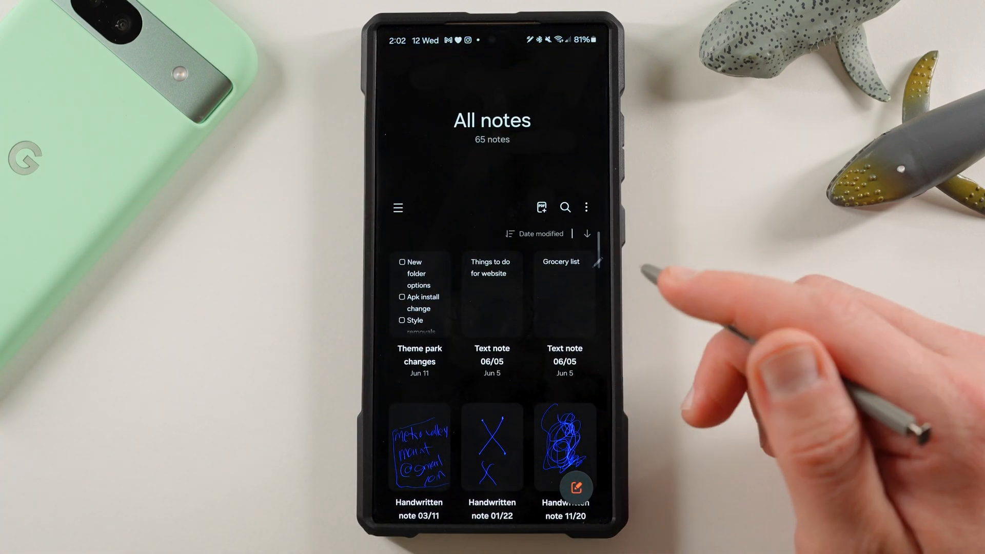
pyautogui.click(586, 206)
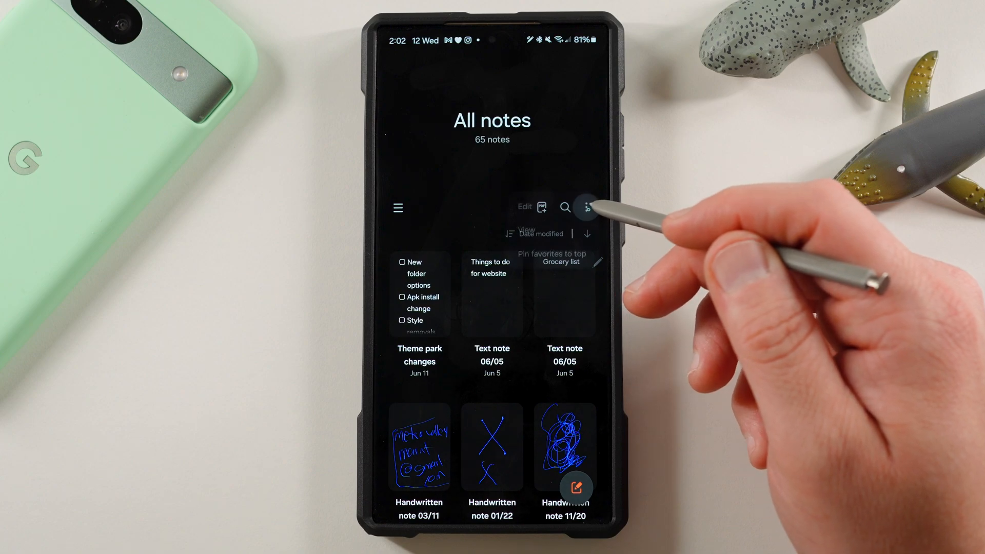
pyautogui.click(586, 206)
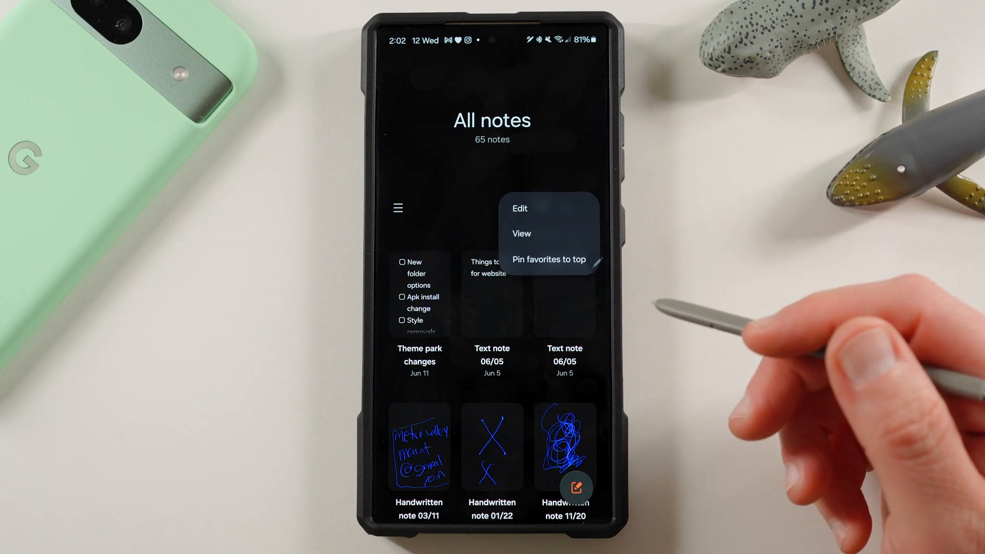
pyautogui.click(521, 234)
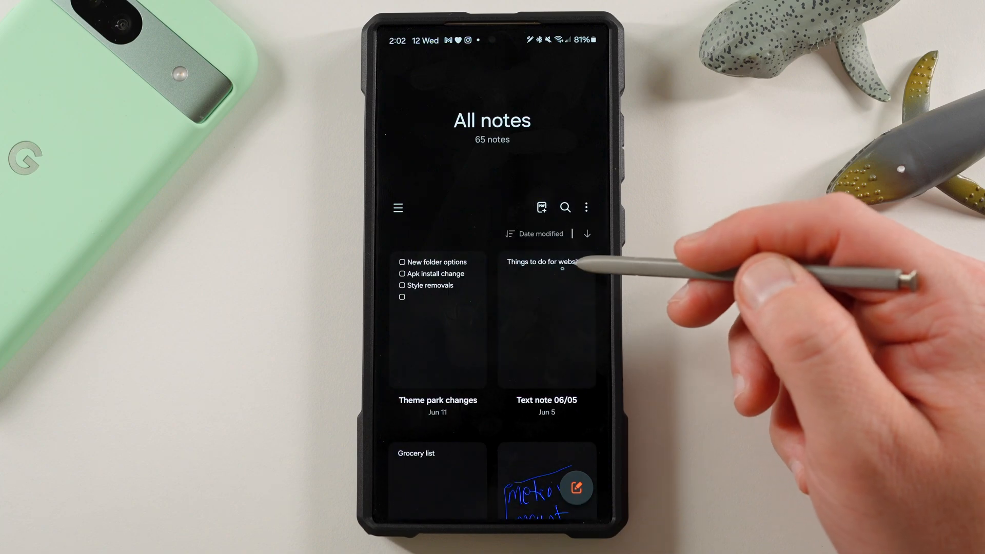
pyautogui.click(586, 207)
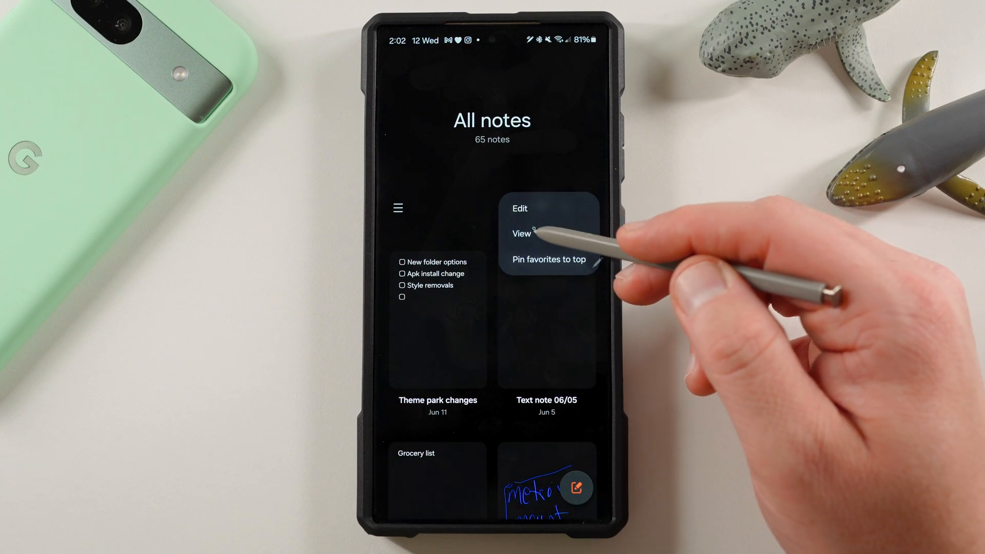
pyautogui.click(521, 233)
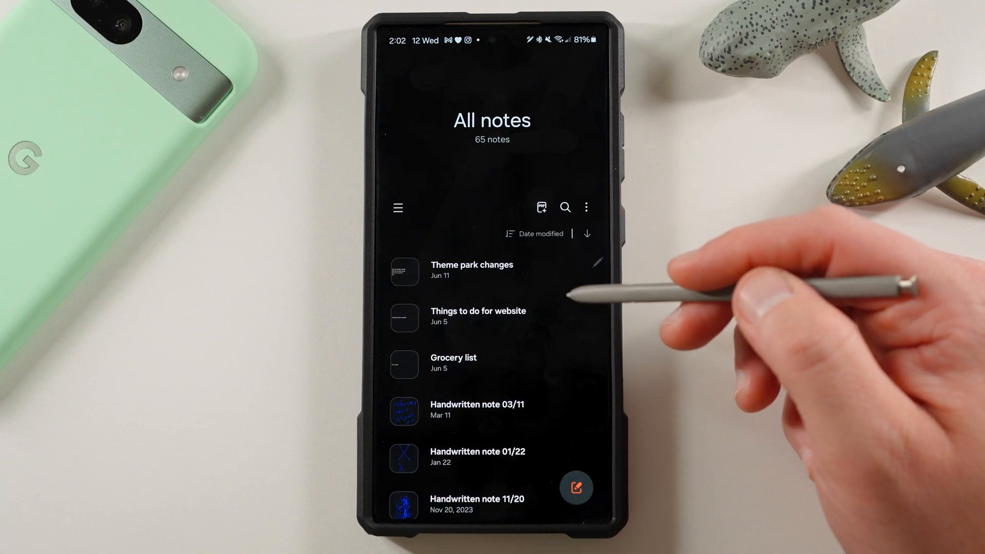
pyautogui.moveTo(604, 201)
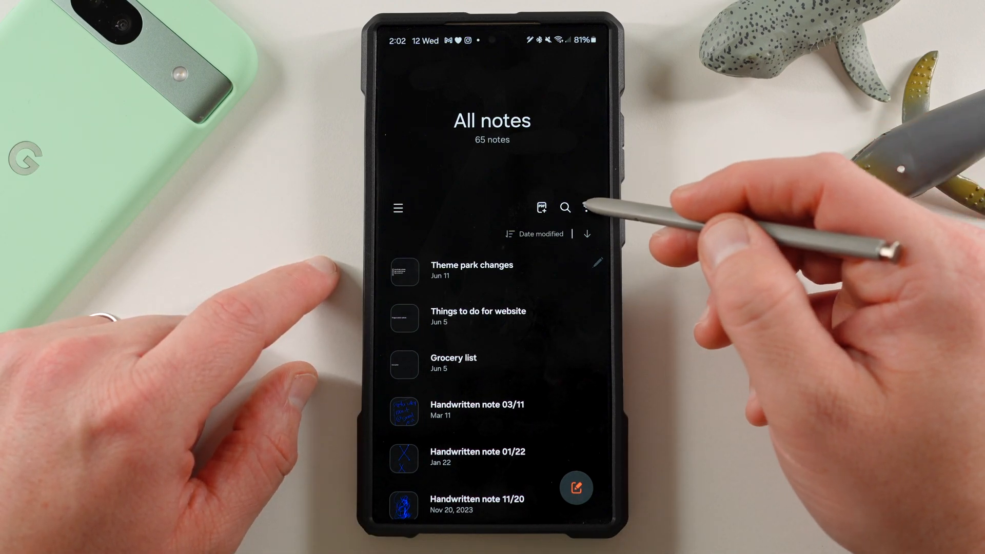
pyautogui.click(586, 207)
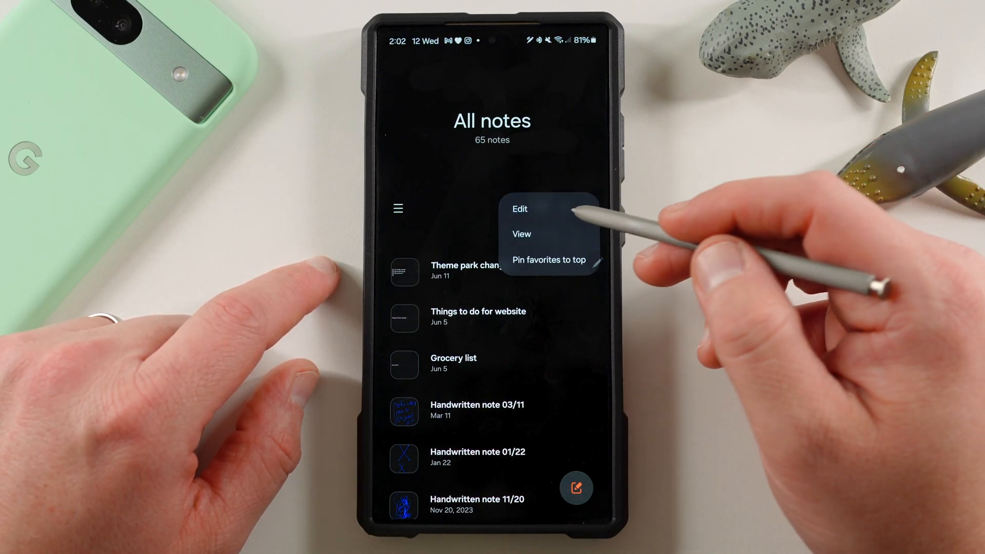
pyautogui.click(519, 208)
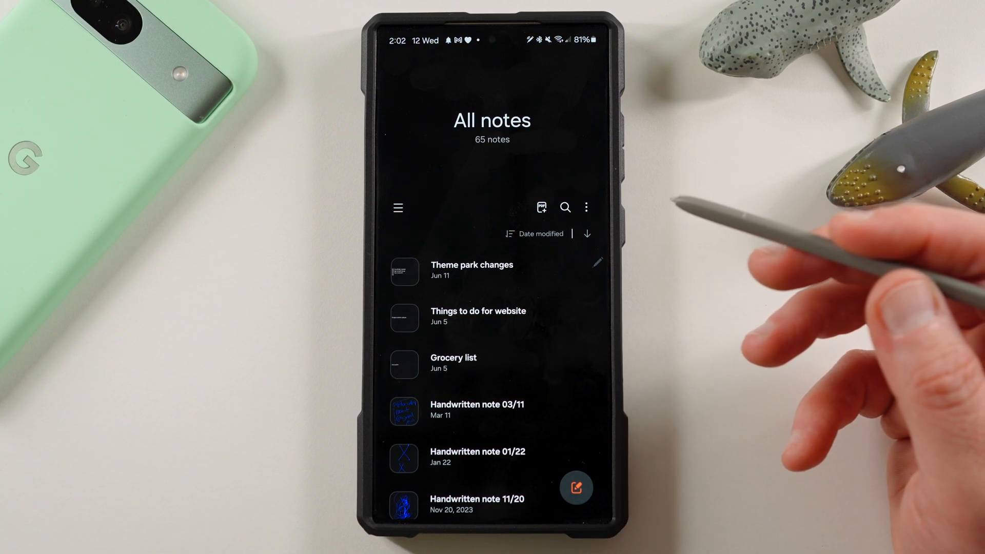
pyautogui.moveTo(597, 220)
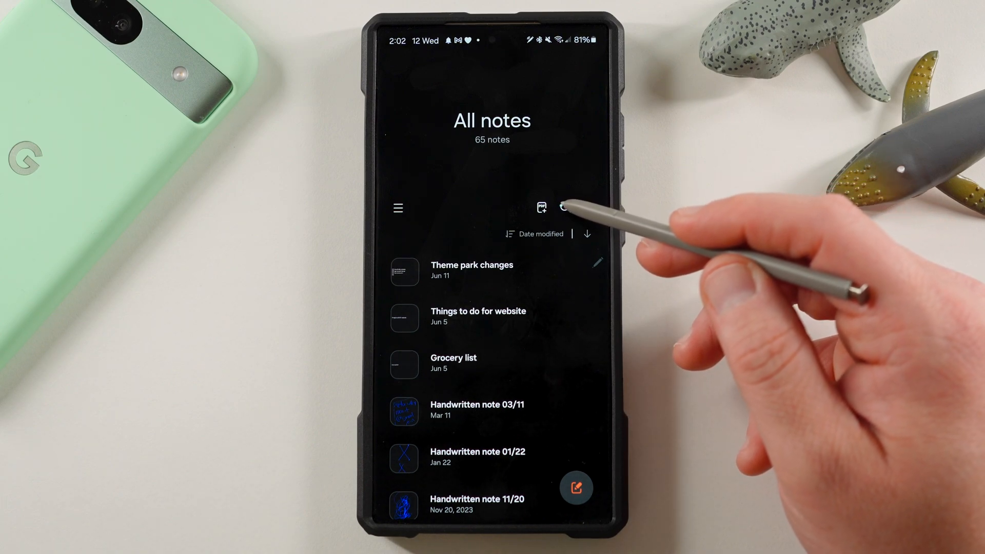
# Step: Start a note search and return to the All notes list
pyautogui.click(562, 207)
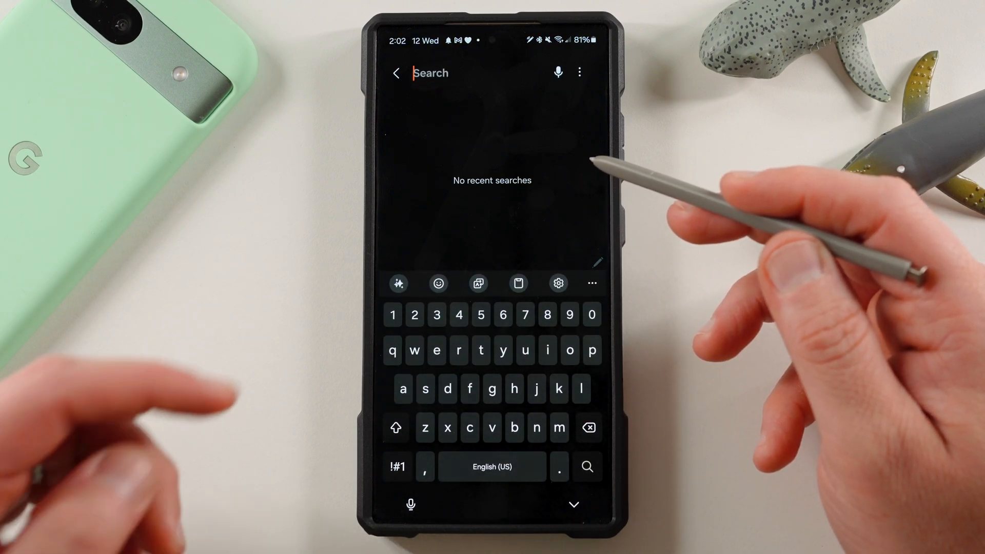
pyautogui.click(396, 72)
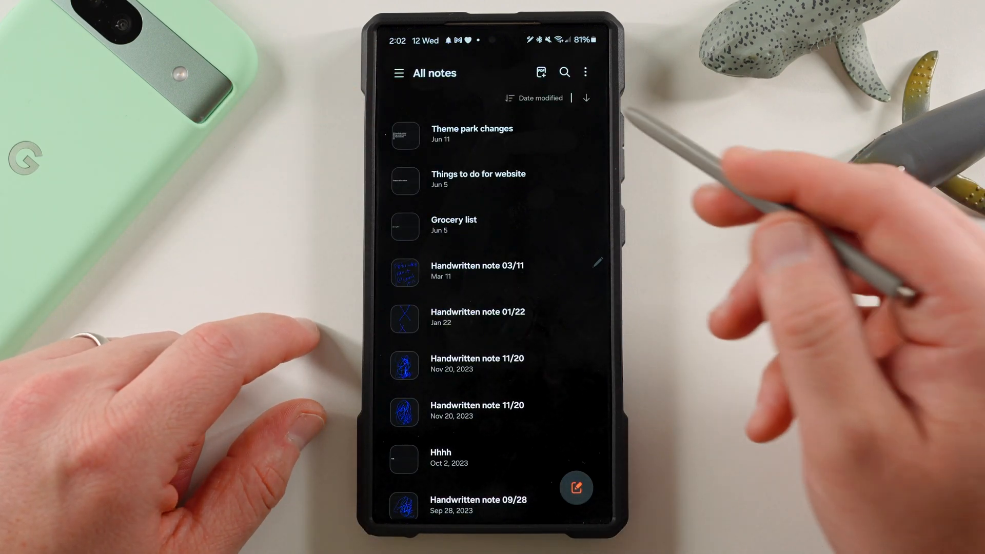
# Step: Check the notes list's more options and keep the sort order on Date modified
pyautogui.click(586, 72)
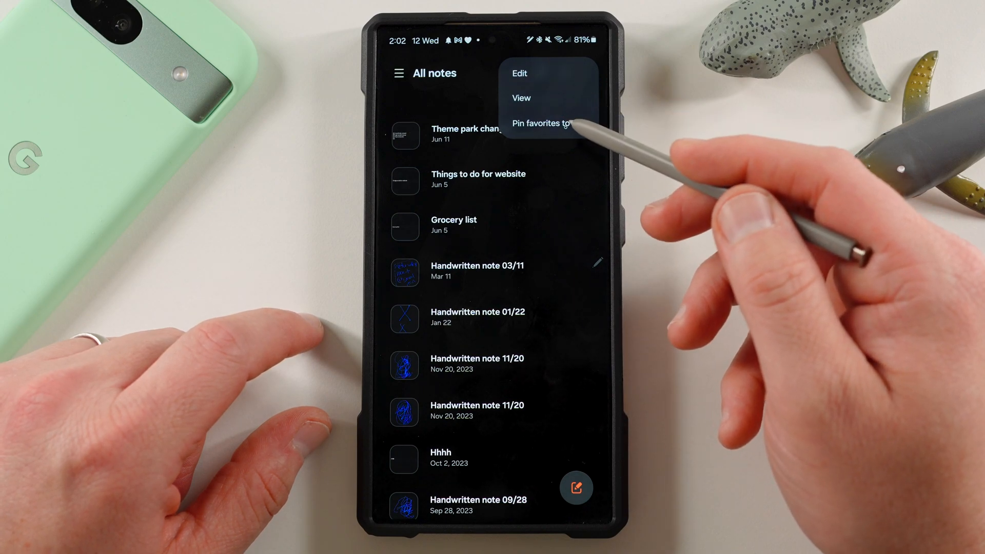
pyautogui.moveTo(565, 107)
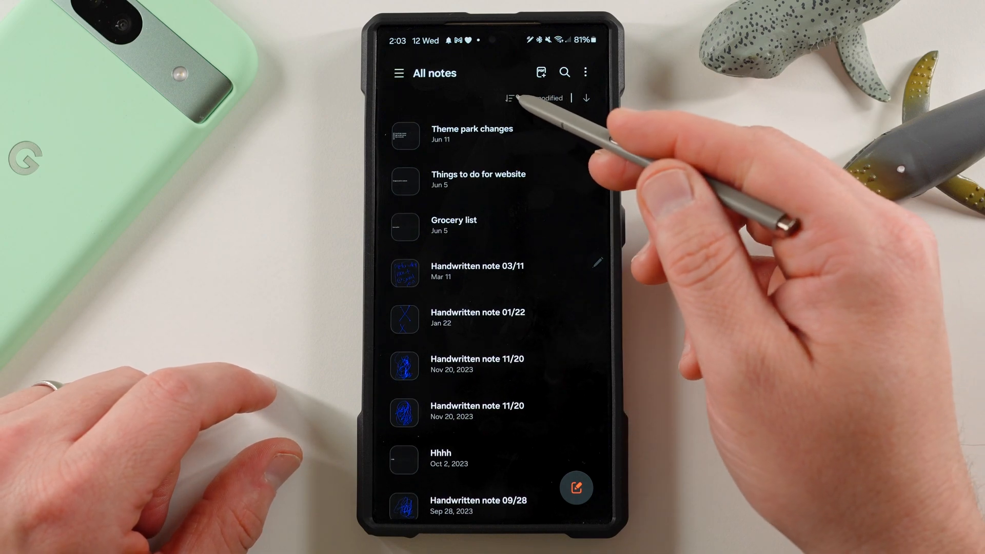
pyautogui.click(541, 99)
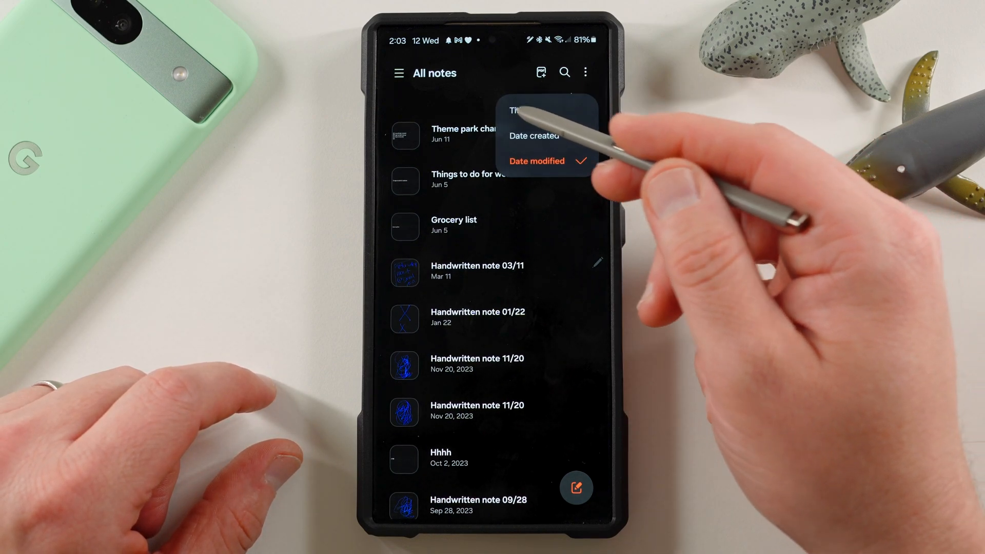
pyautogui.click(537, 161)
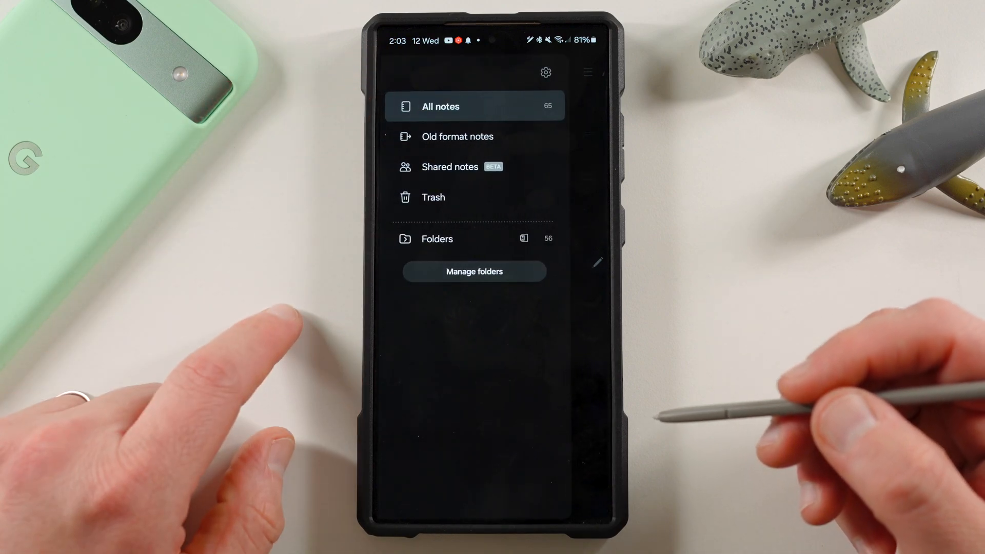
pyautogui.moveTo(339, 157)
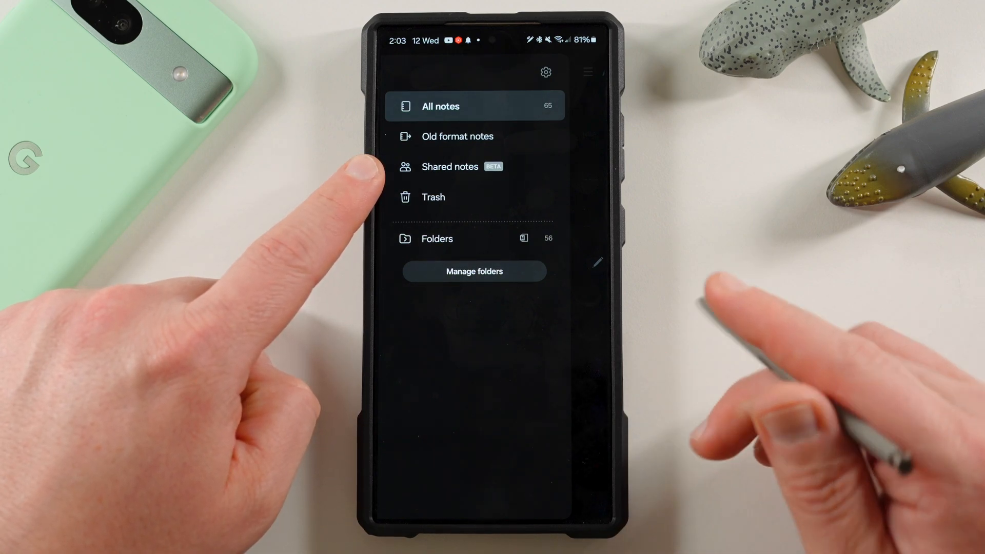
pyautogui.click(450, 166)
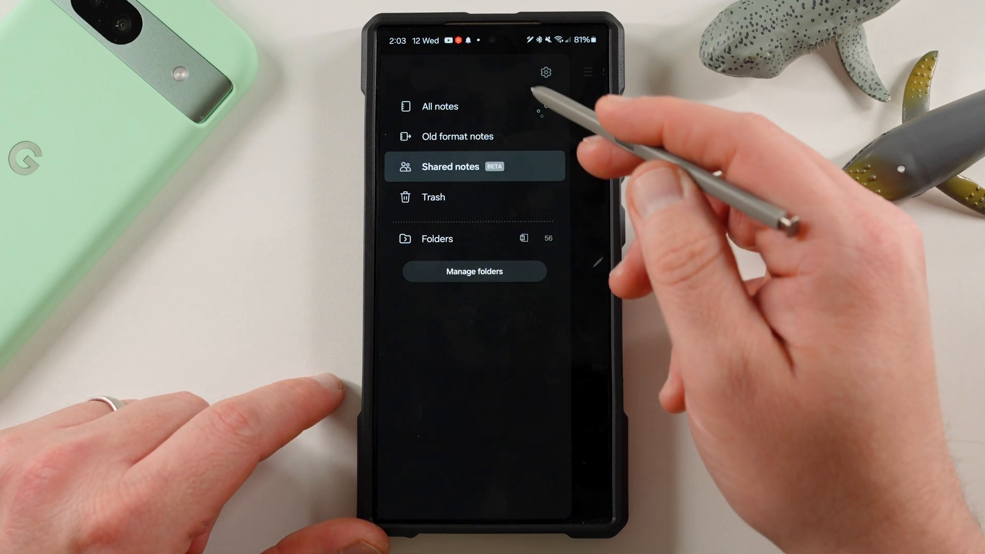
pyautogui.click(545, 72)
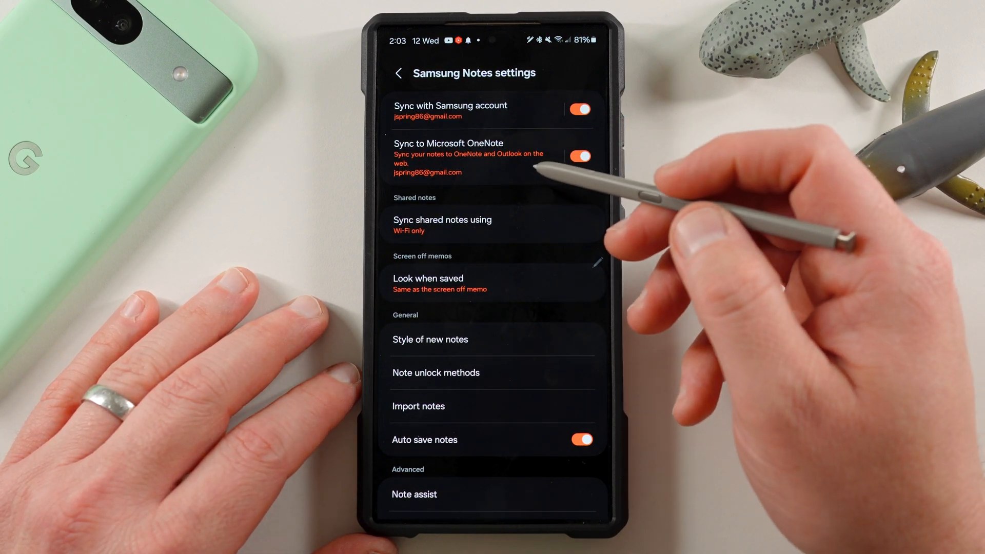
# Step: Open Samsung Notes settings and view the 'Look when saved' options for screen off memos
pyautogui.click(580, 156)
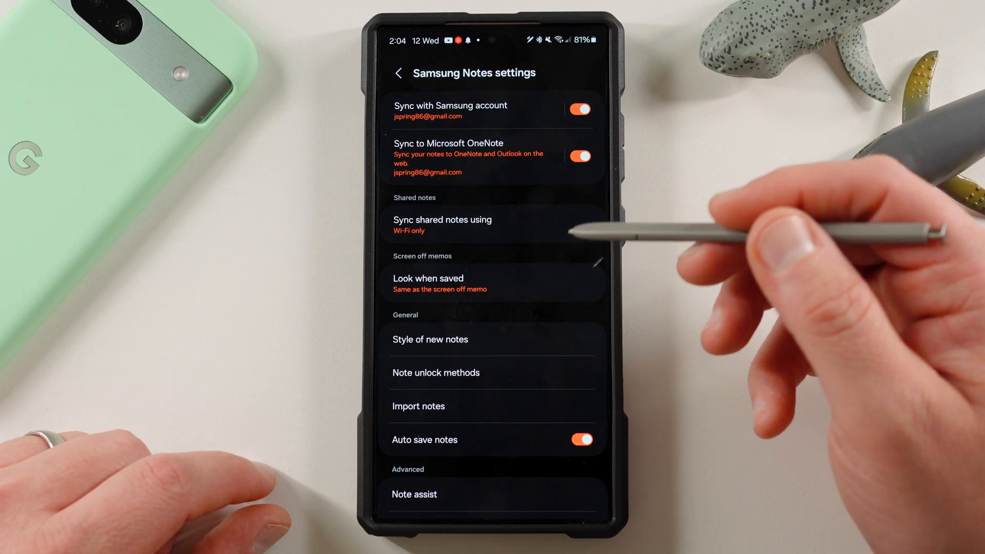
pyautogui.moveTo(497, 219)
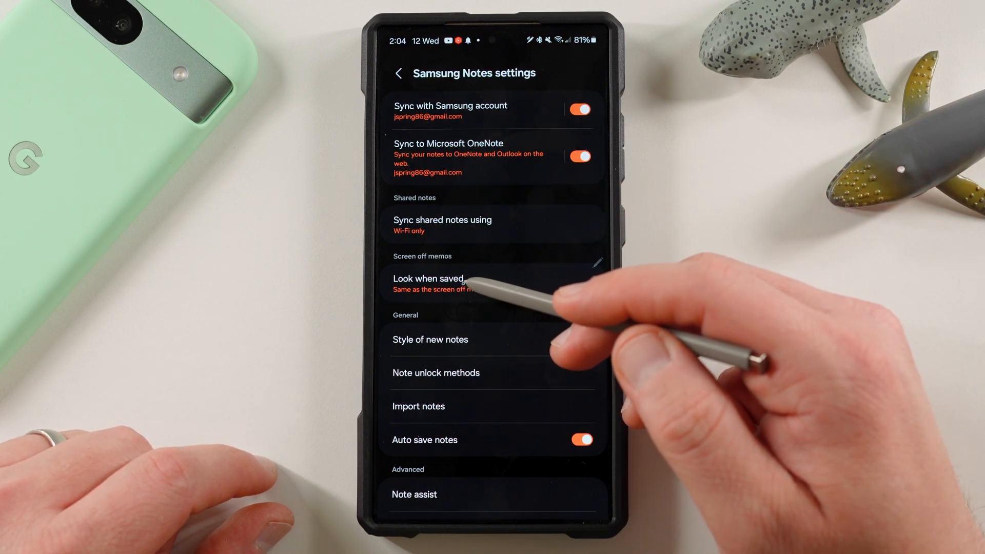
pyautogui.click(428, 284)
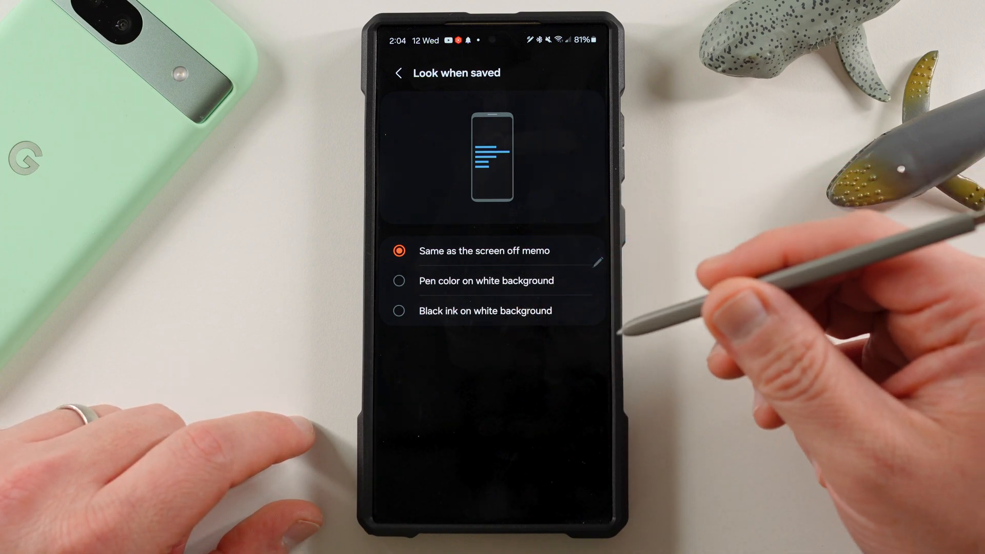
pyautogui.moveTo(566, 276)
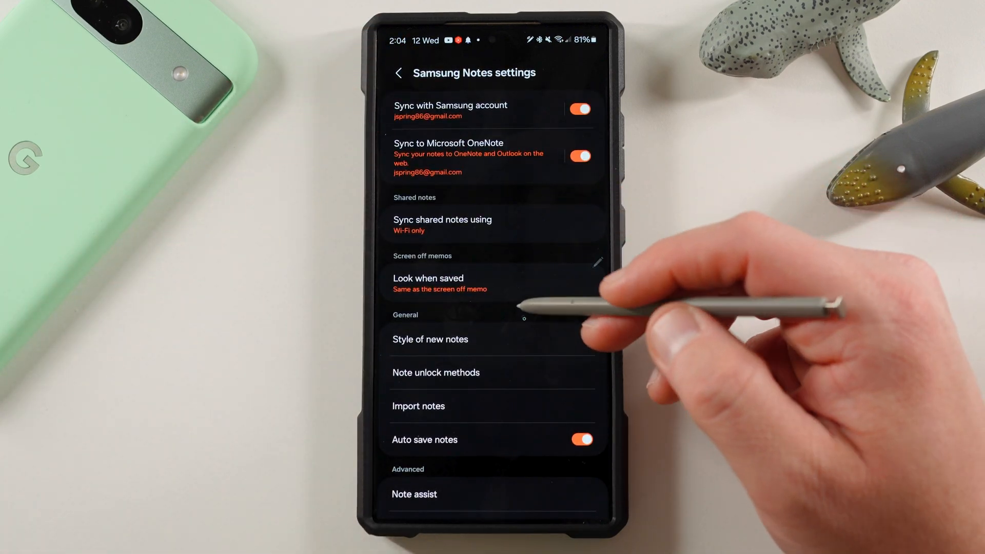
pyautogui.click(430, 340)
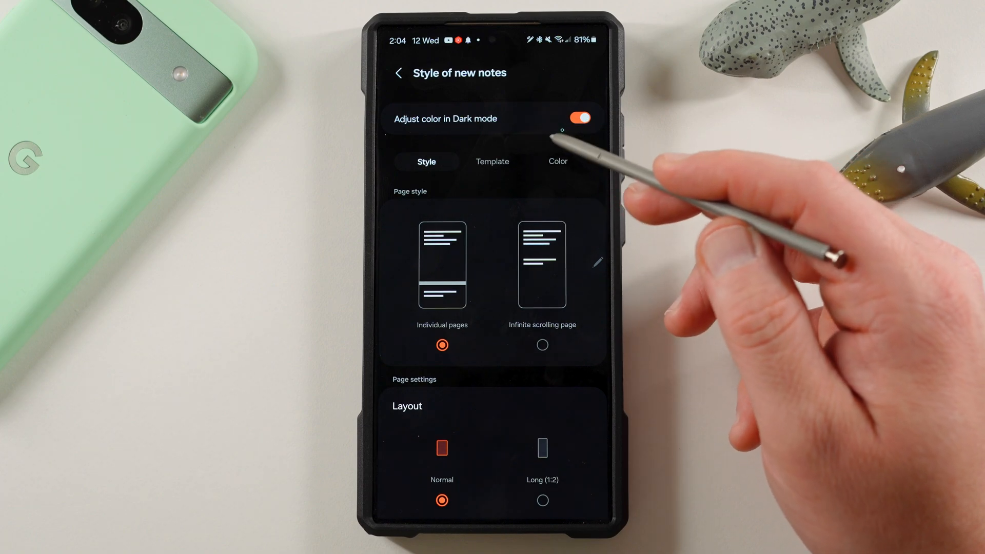
# Step: Browse the Template and Color choices for new notes, then return to the settings list
pyautogui.click(557, 161)
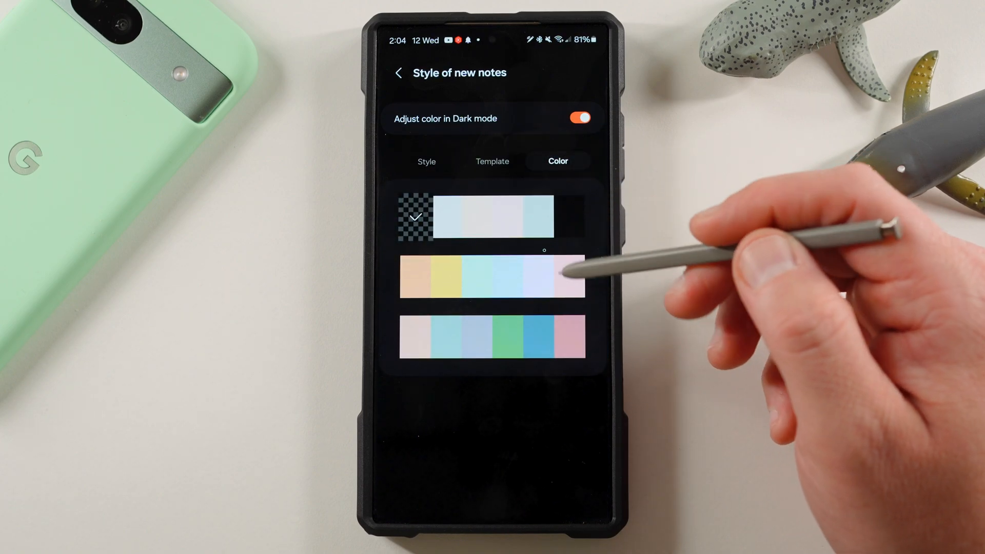
pyautogui.click(493, 161)
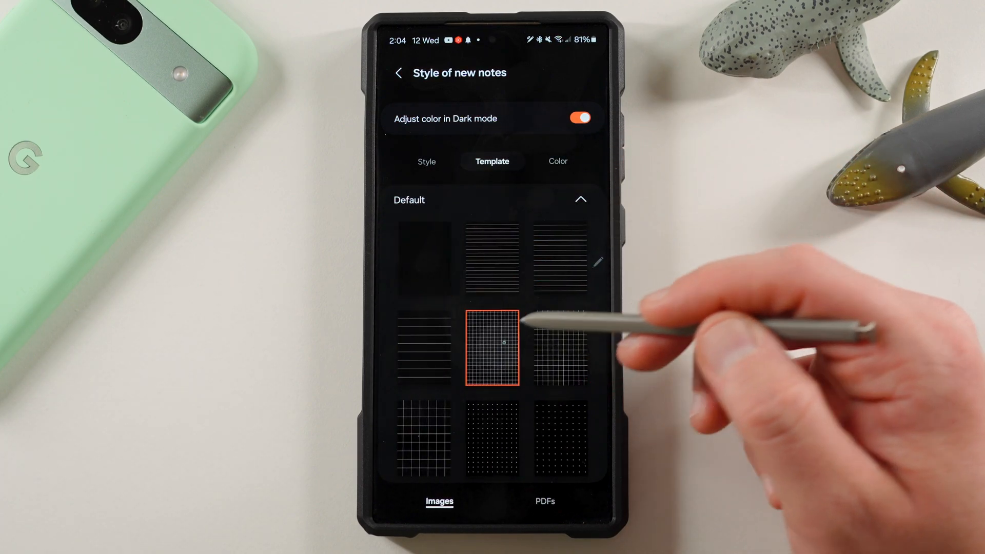
pyautogui.click(557, 161)
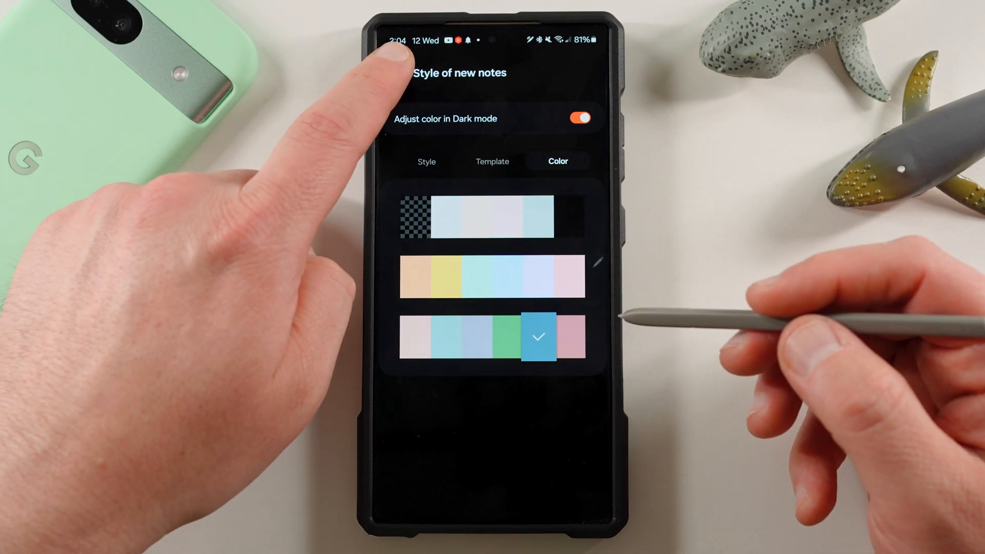
pyautogui.click(399, 73)
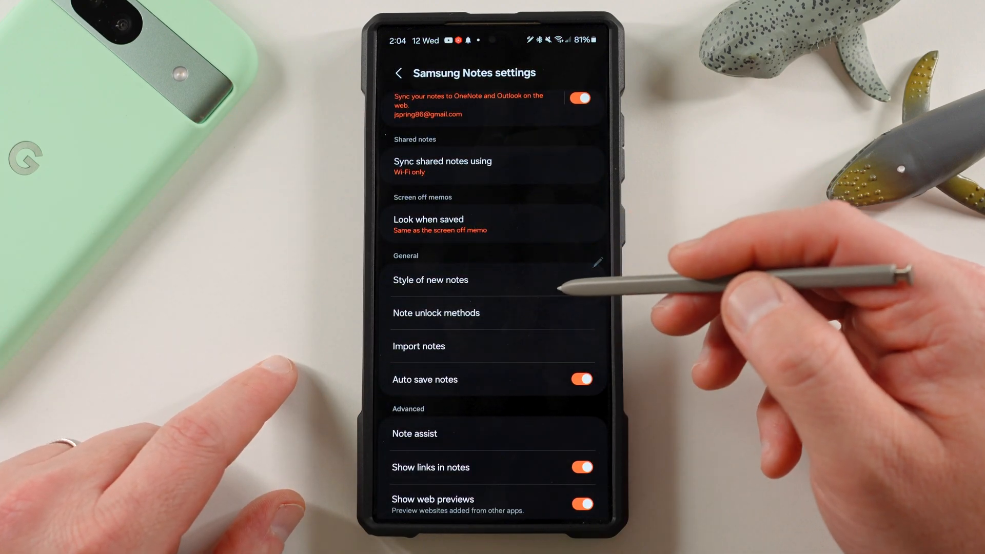
# Step: Review the Note unlock methods and return to the settings list
pyautogui.click(436, 313)
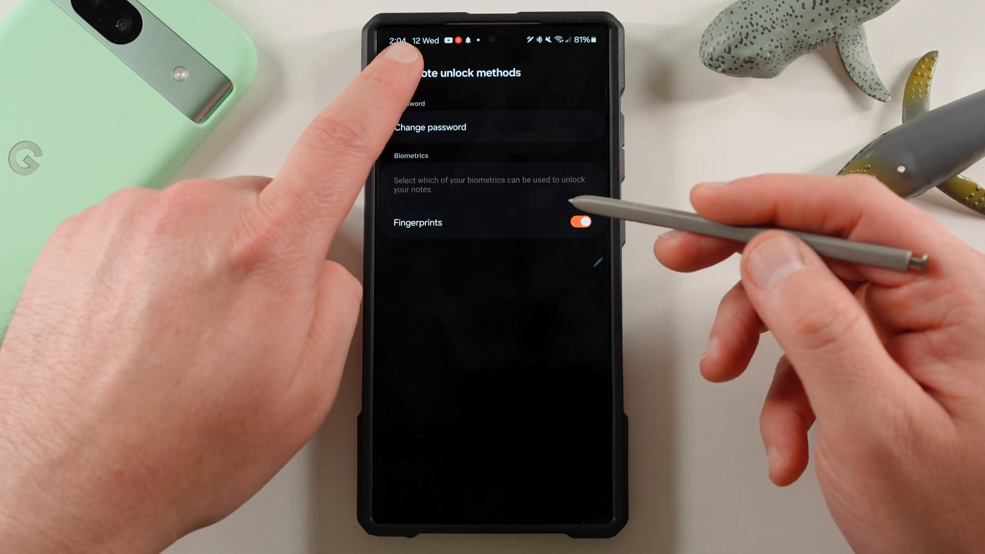
pyautogui.click(399, 72)
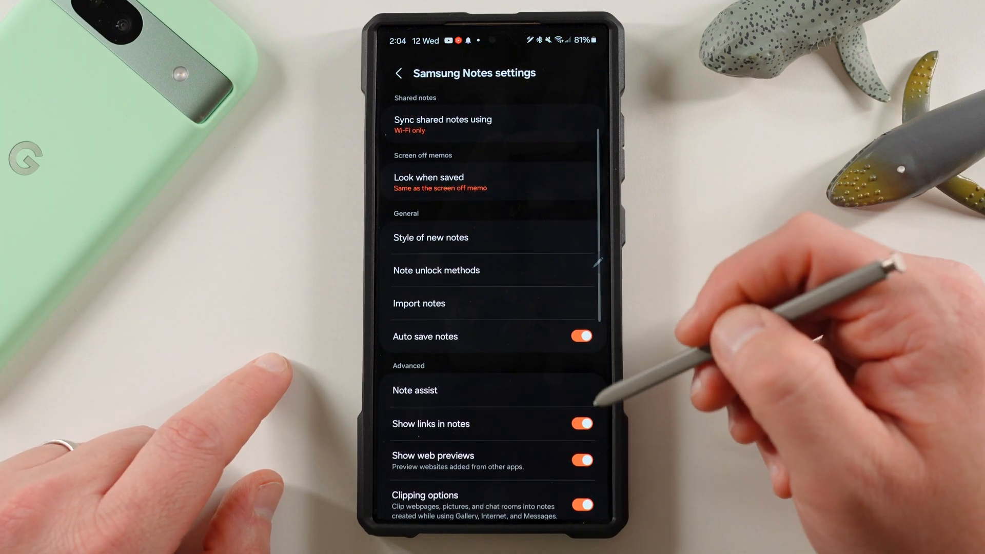
pyautogui.scroll(-3)
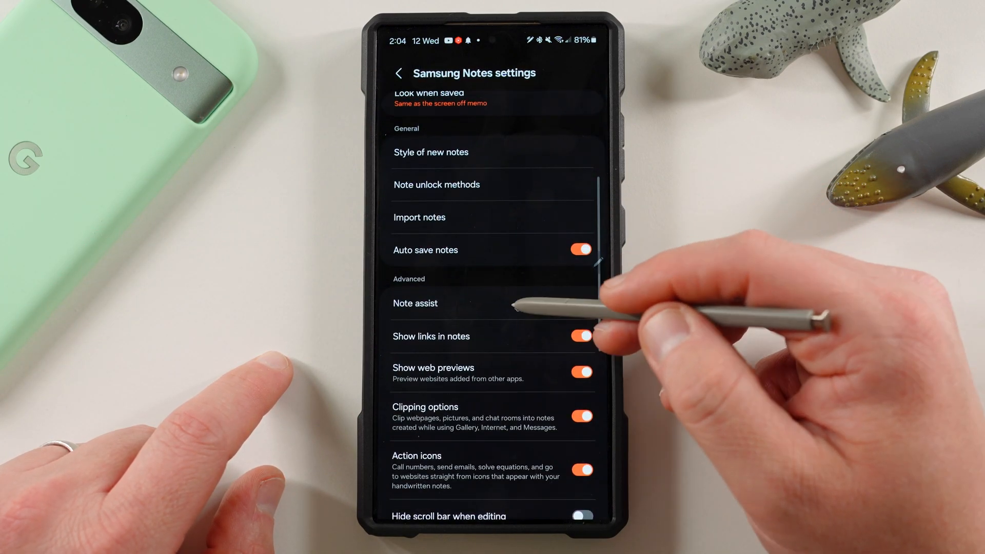
pyautogui.click(415, 304)
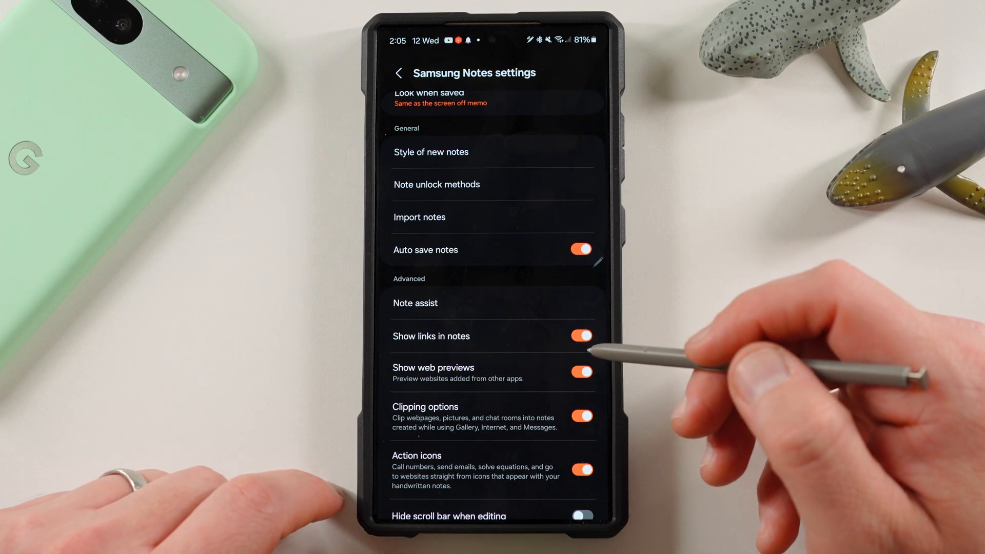
pyautogui.moveTo(533, 382)
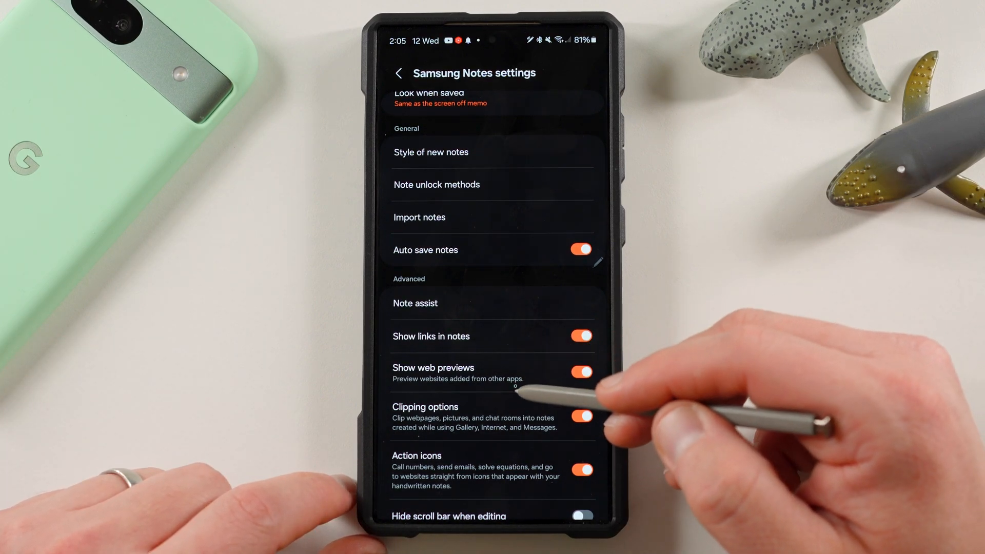
pyautogui.scroll(3)
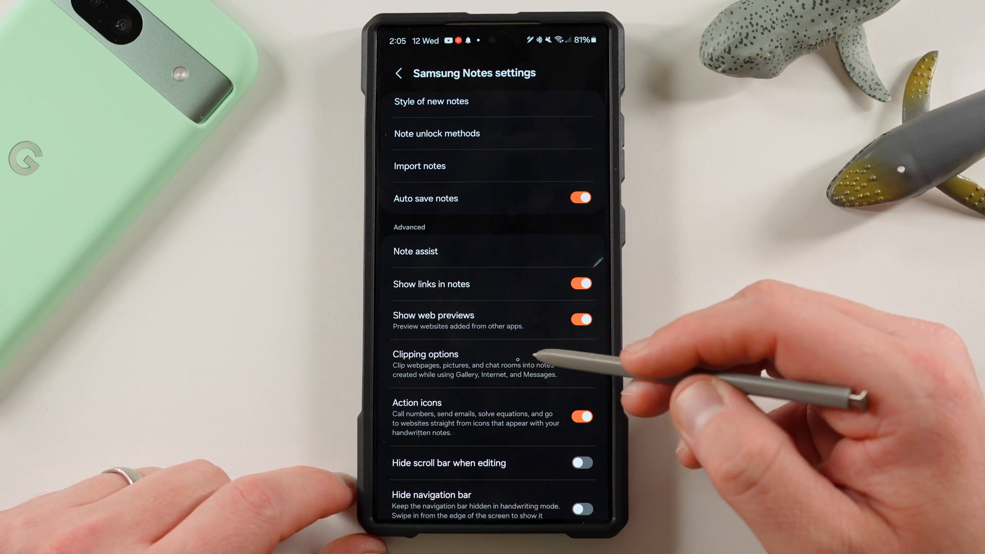
pyautogui.scroll(3)
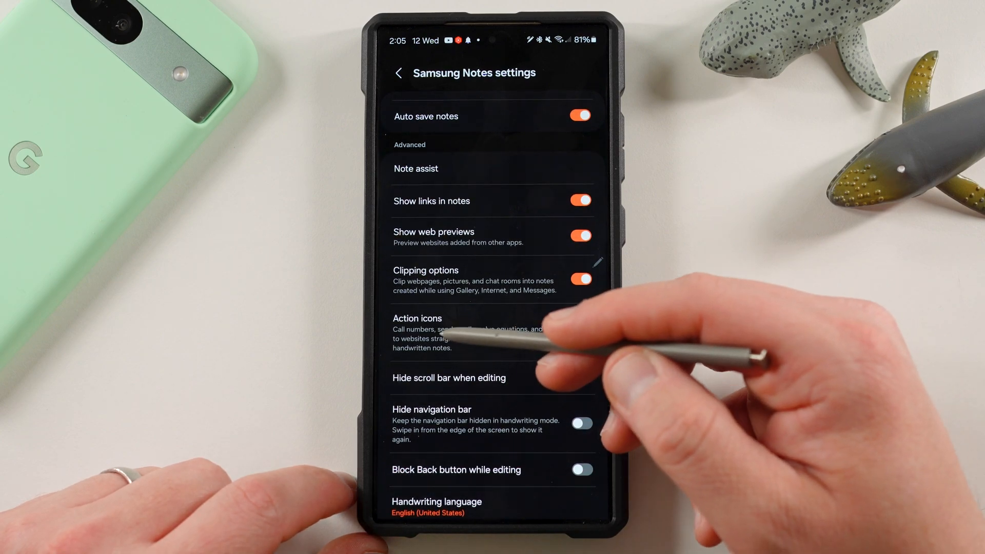
pyautogui.click(581, 332)
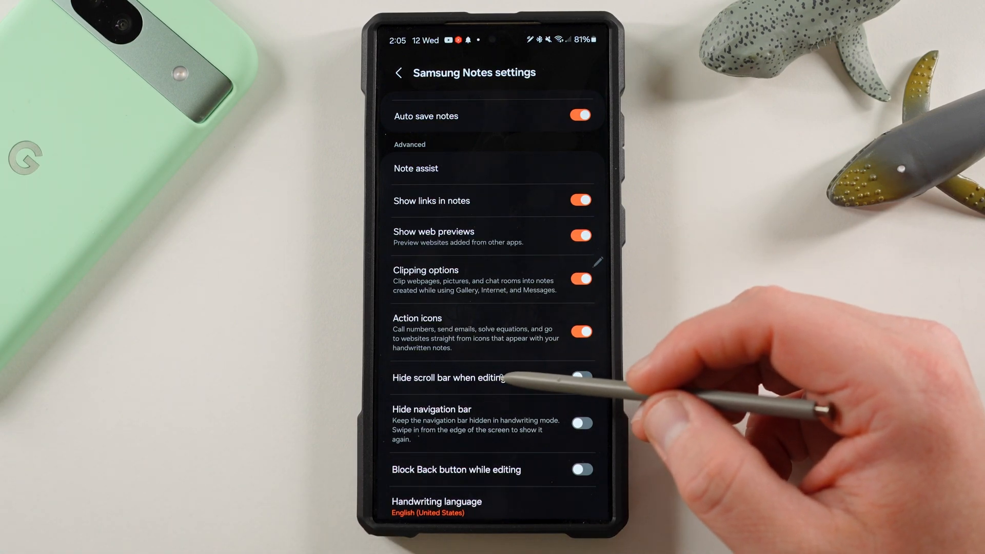
pyautogui.scroll(3)
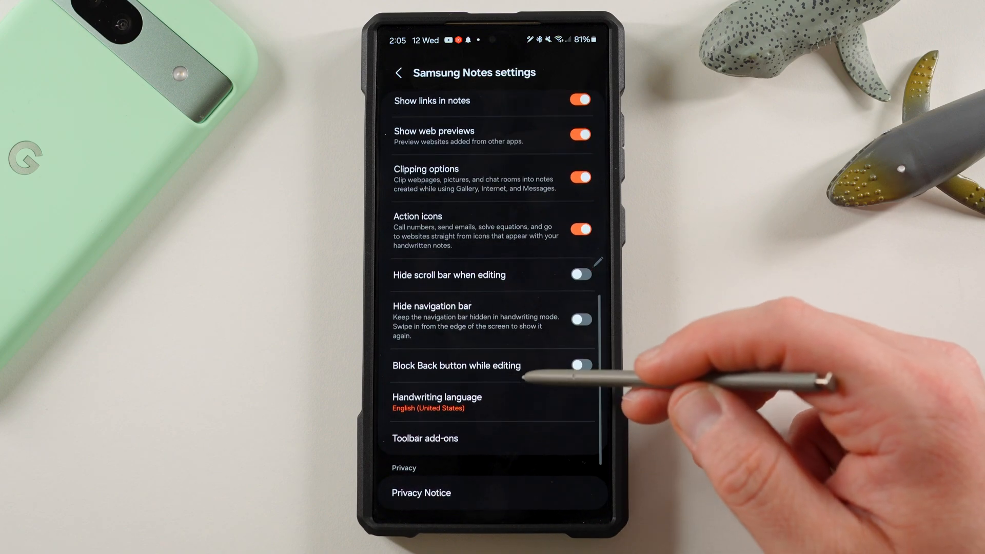
# Step: Review the Toolbar add-ons (all enabled) and exit settings to the empty Shared notes view
pyautogui.click(425, 438)
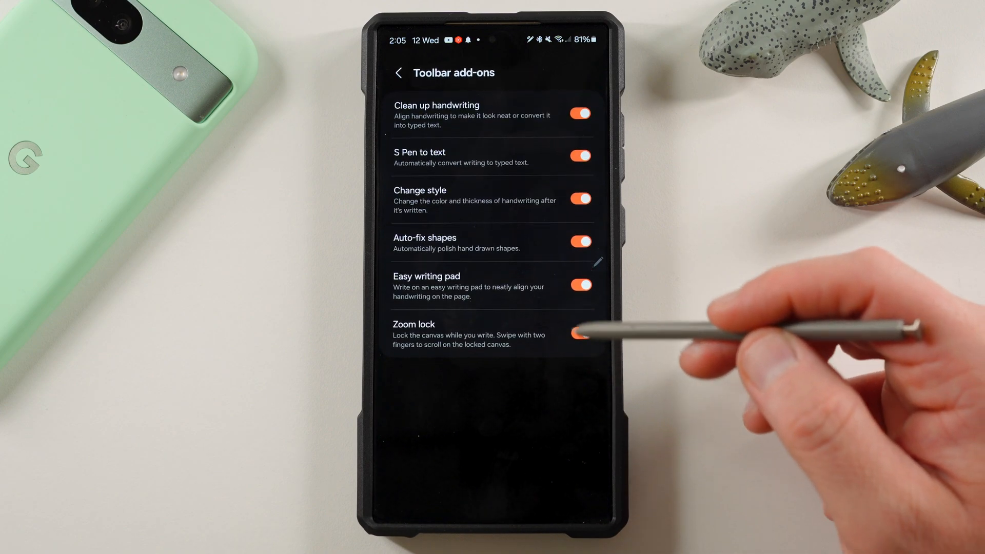
pyautogui.click(579, 333)
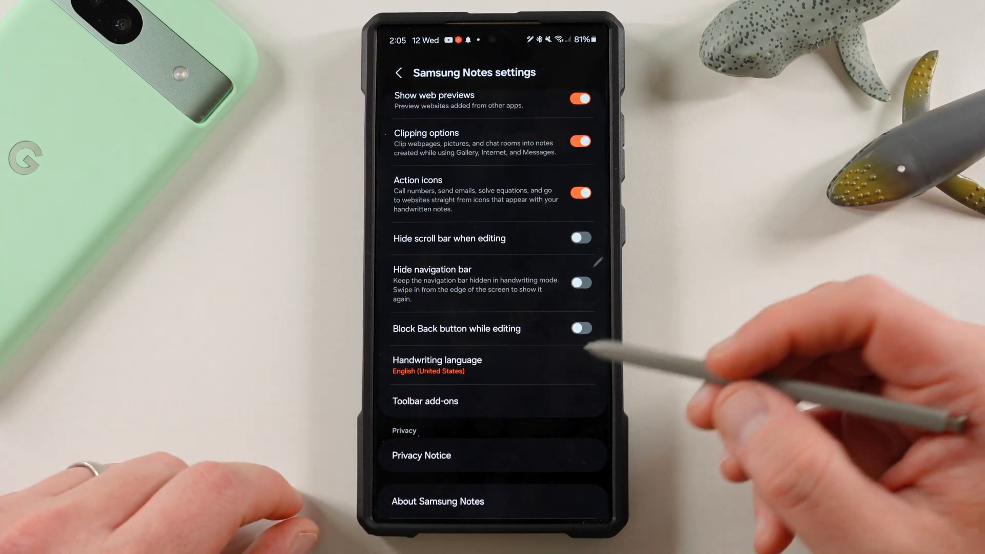
pyautogui.scroll(3)
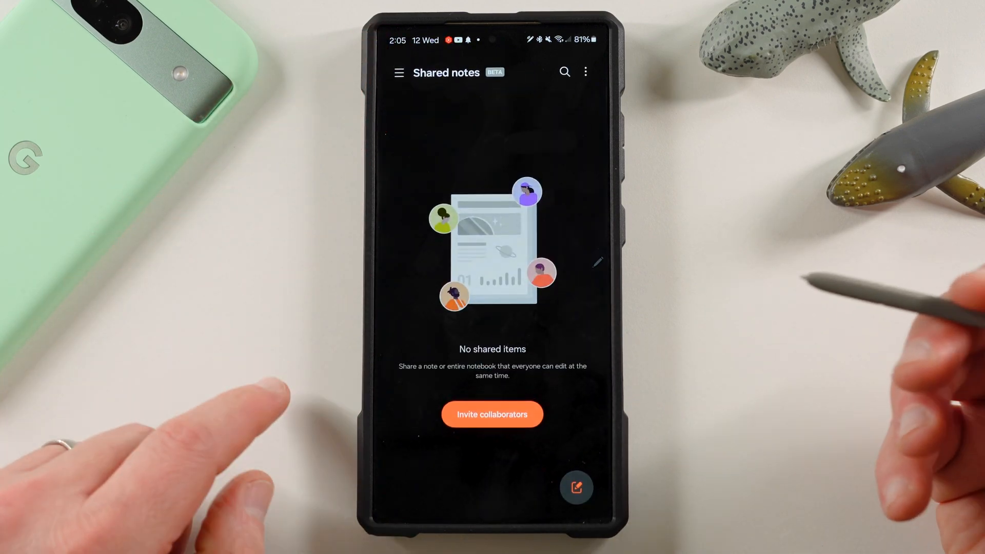
# Step: Start a new grid note and set the handwriting pen colour to orange/red
pyautogui.click(399, 72)
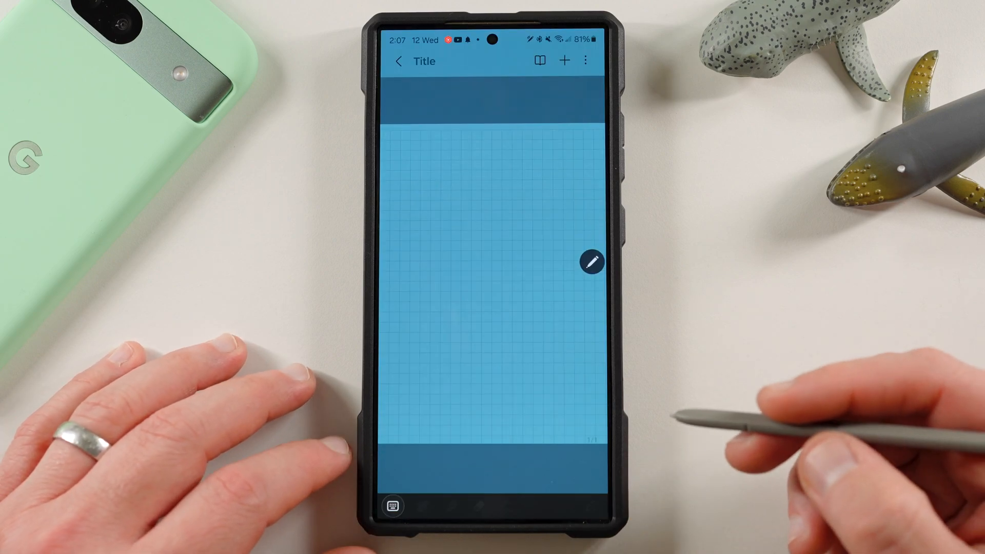
pyautogui.click(591, 263)
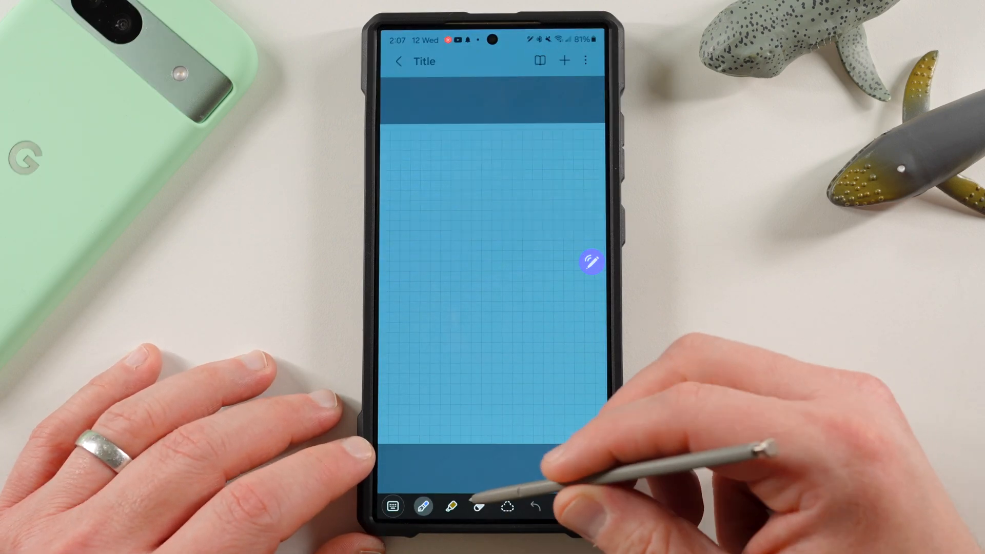
pyautogui.click(424, 506)
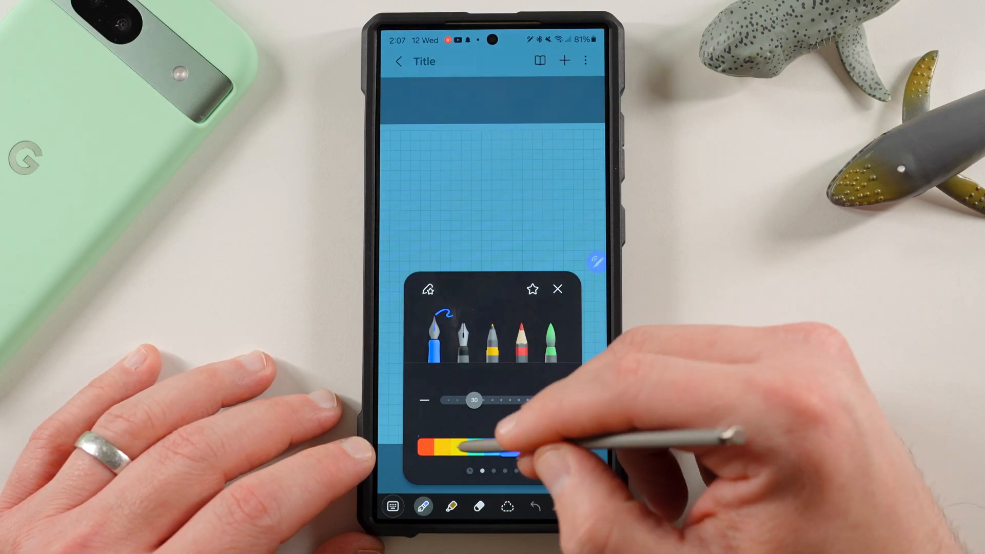
pyautogui.click(426, 447)
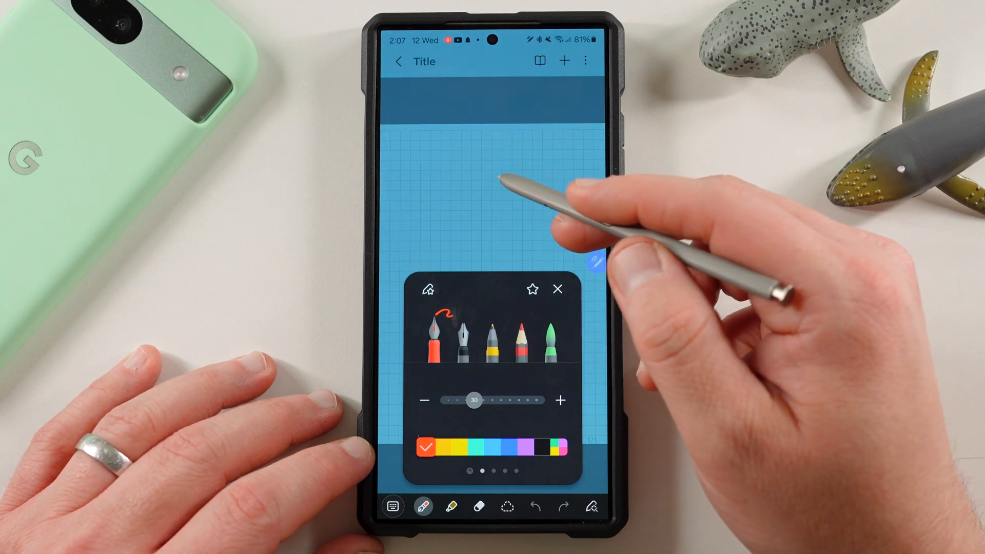
pyautogui.click(556, 289)
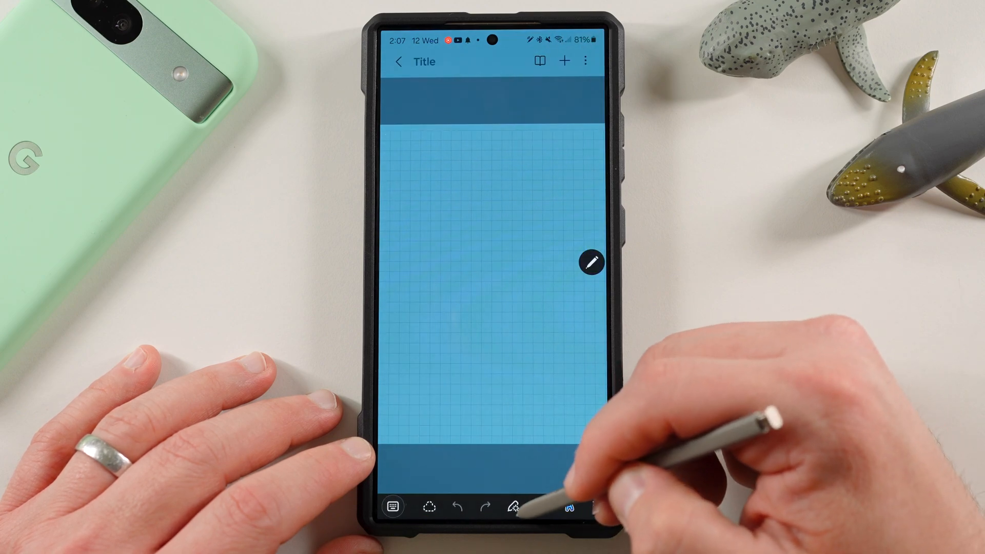
# Step: Draw a red circle in the middle of the page and show the note's more-options menu
pyautogui.click(591, 262)
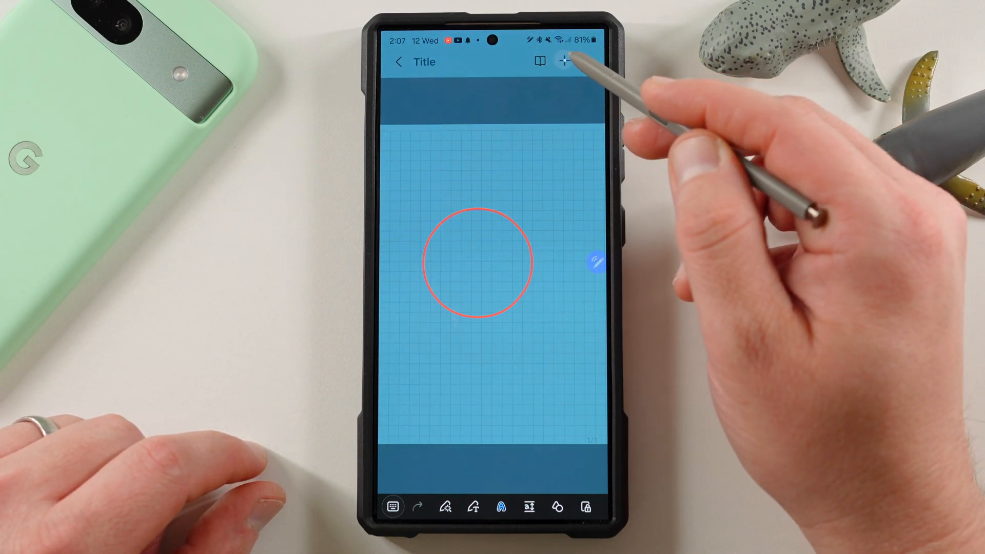
pyautogui.click(564, 62)
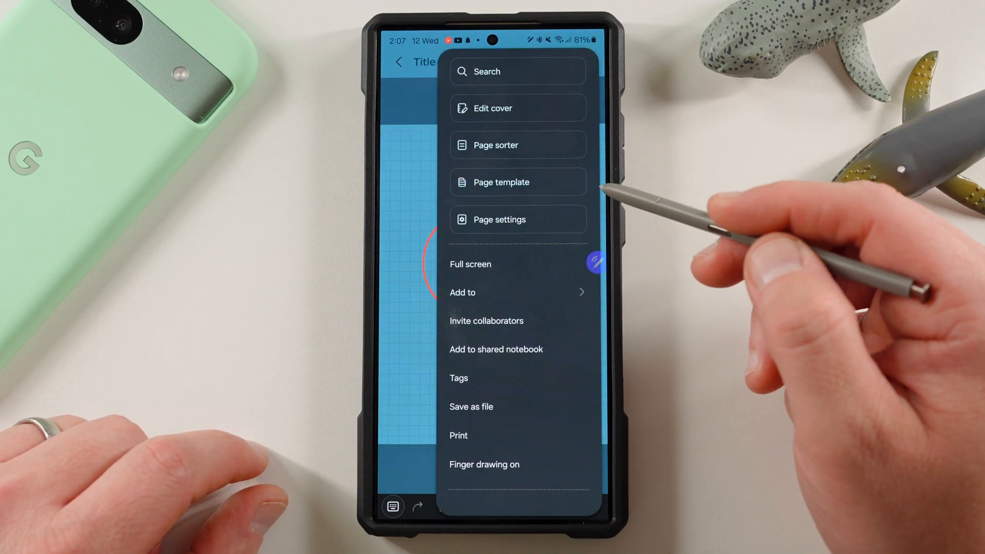
pyautogui.moveTo(547, 110)
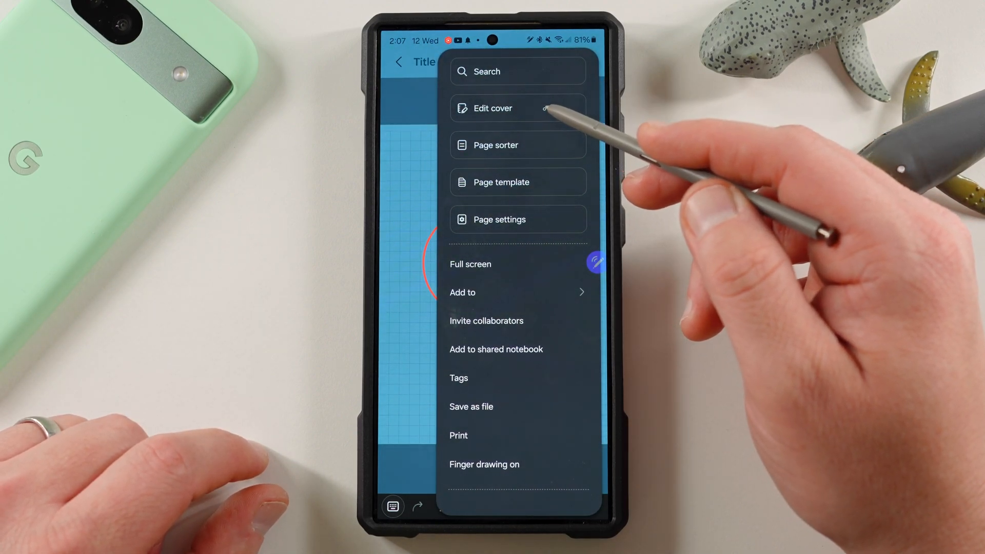
pyautogui.moveTo(534, 189)
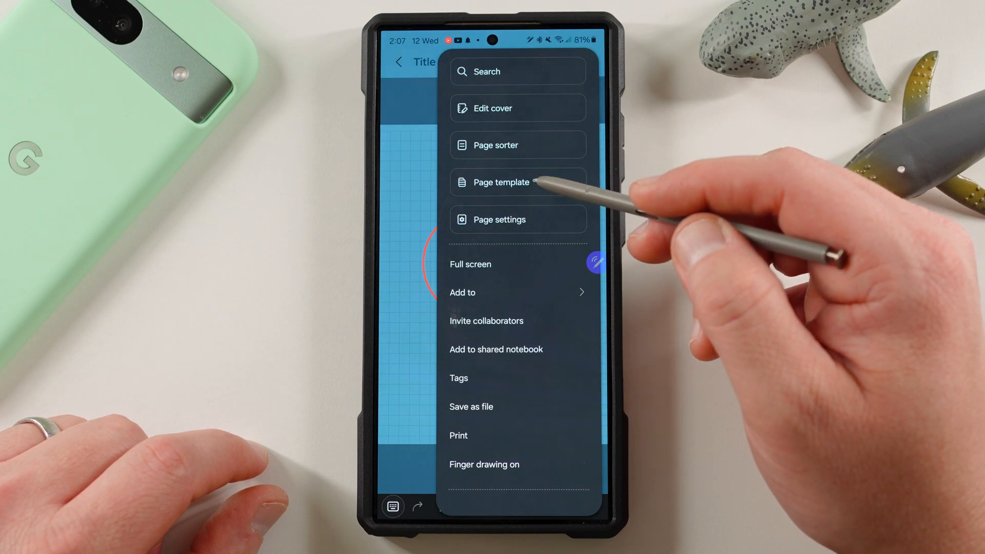
pyautogui.moveTo(528, 320)
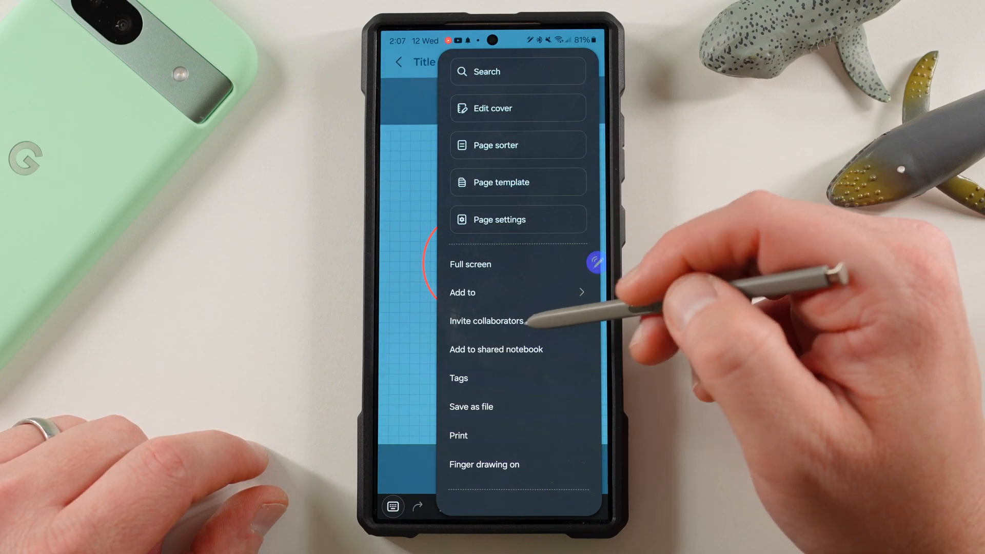
pyautogui.moveTo(527, 371)
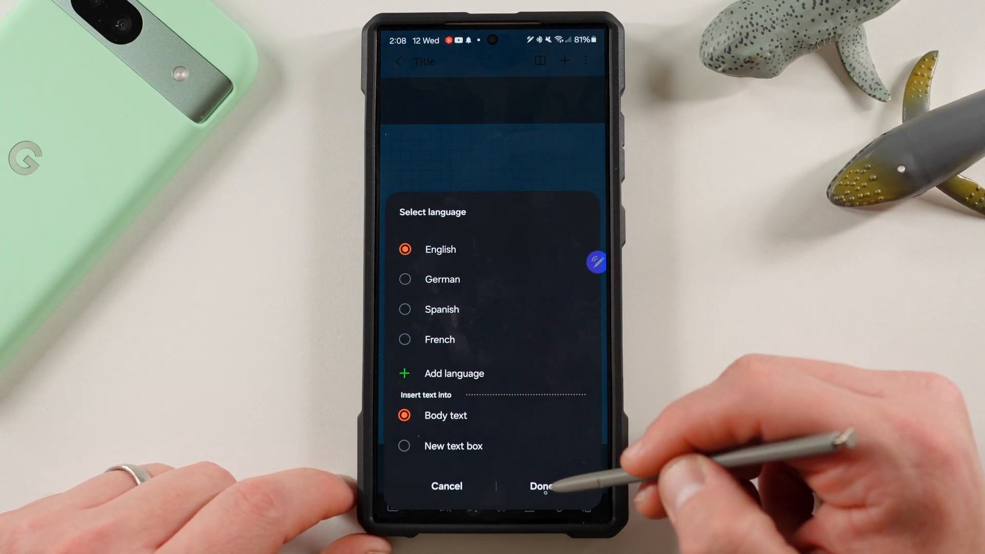
# Step: Choose New text box for converted text, confirm with Done, and launch Google Keep from the home screen
pyautogui.click(404, 446)
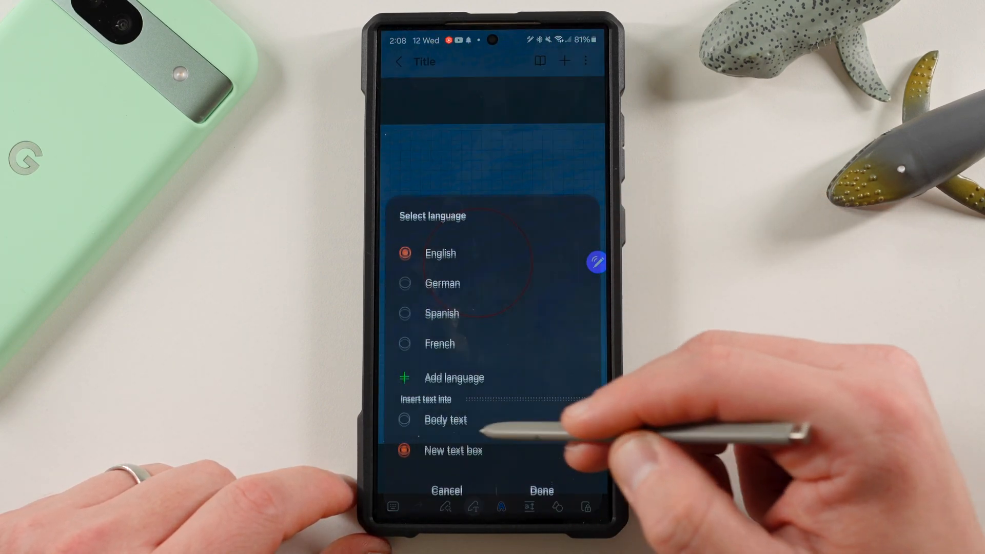
pyautogui.click(538, 491)
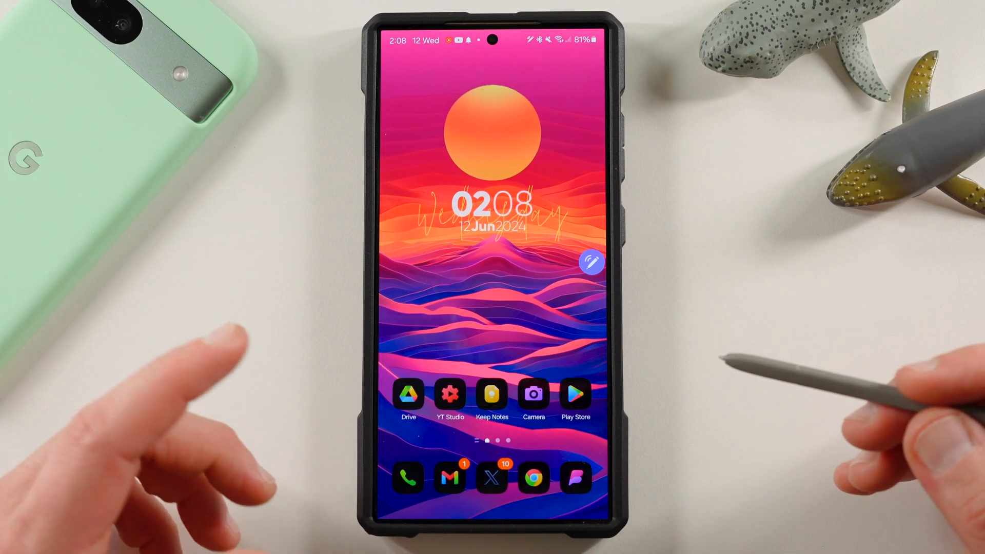
pyautogui.click(491, 394)
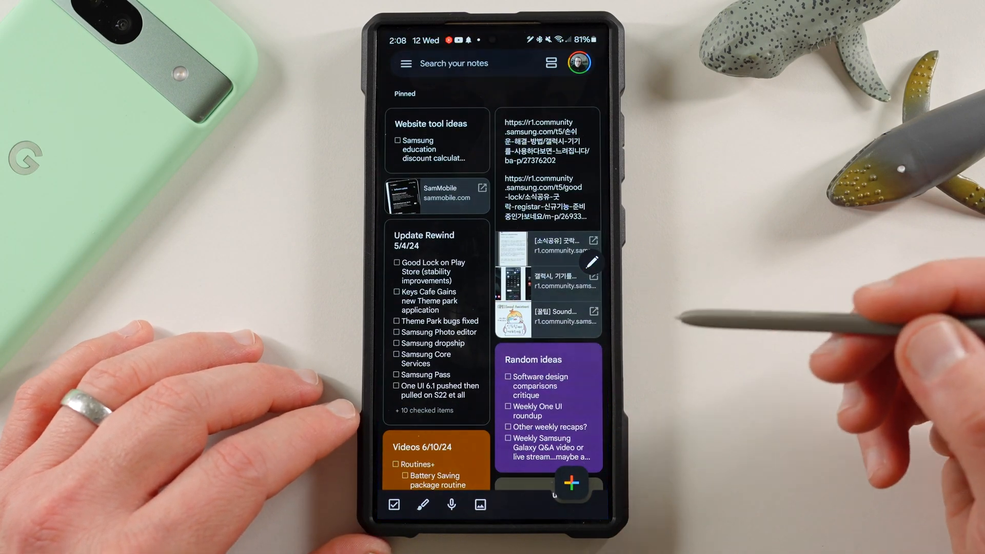